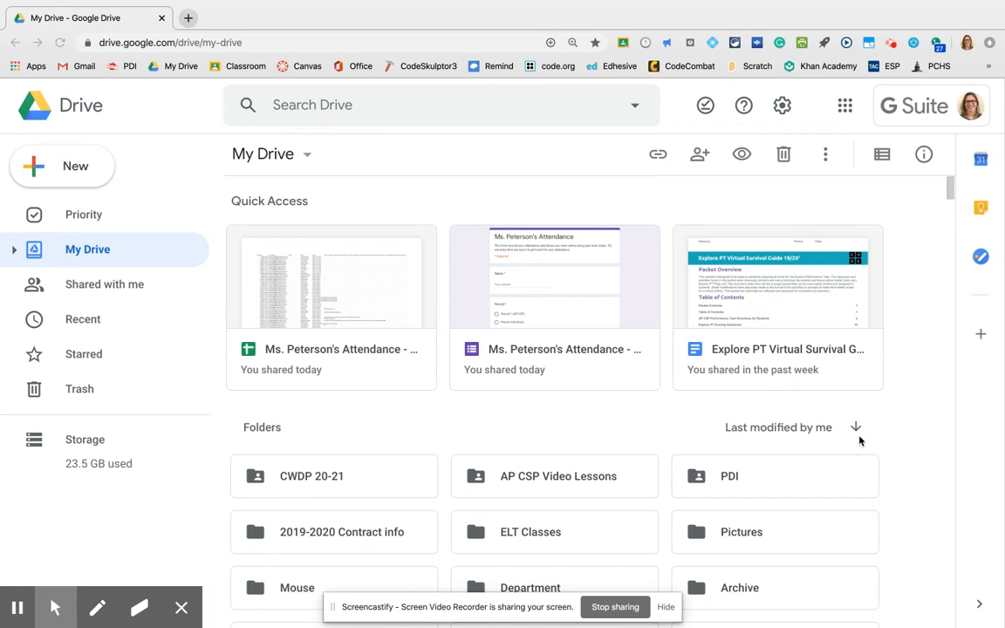
- Scroll the Drive file list and preview 'find the measure of the missing angle.pdf'
scroll("down", 3)
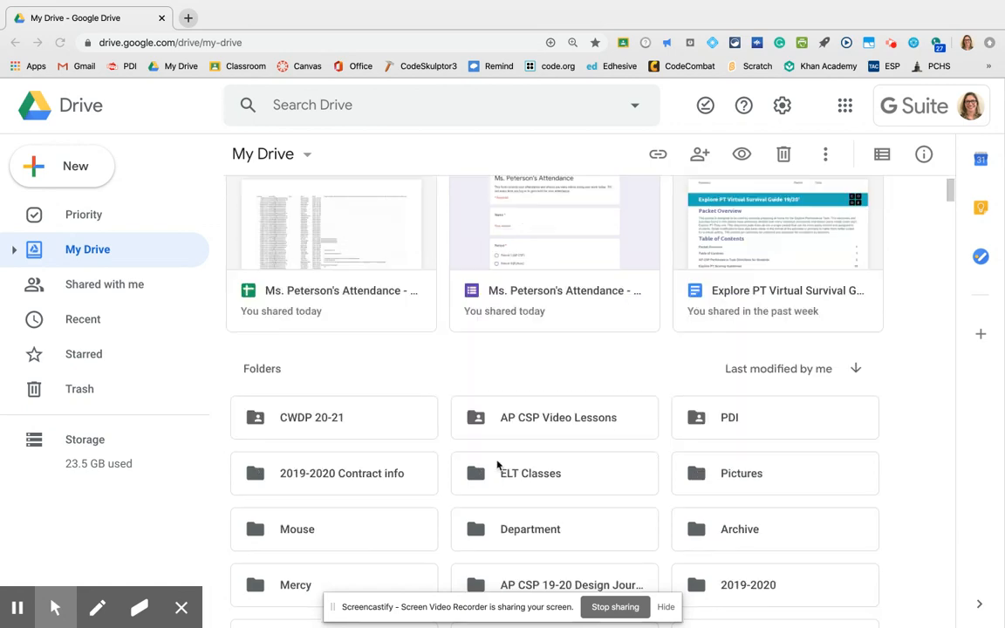
scroll("down", 3)
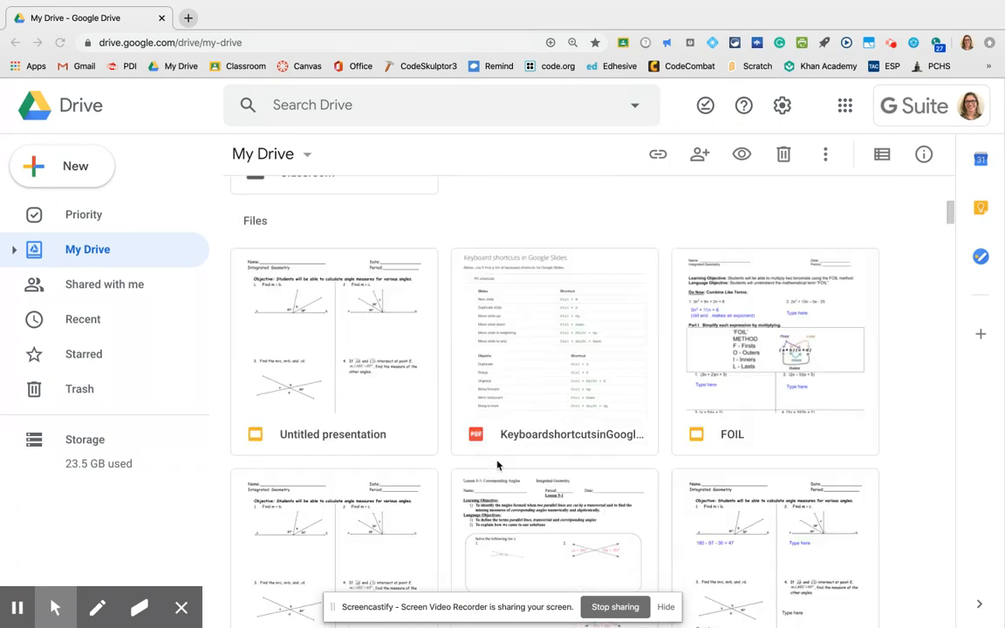
scroll("down", 3)
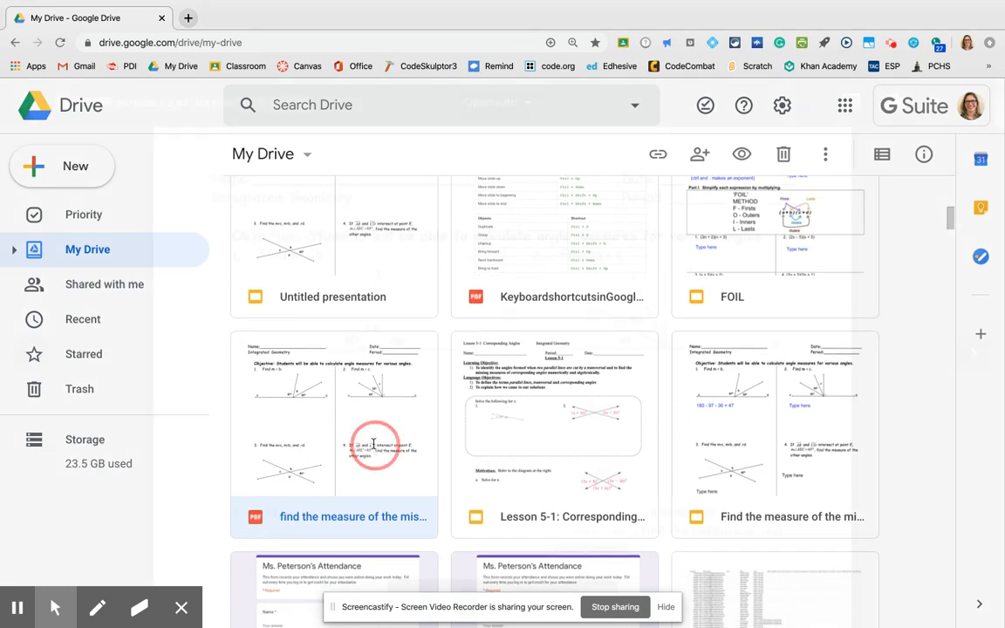
double_click(332, 415)
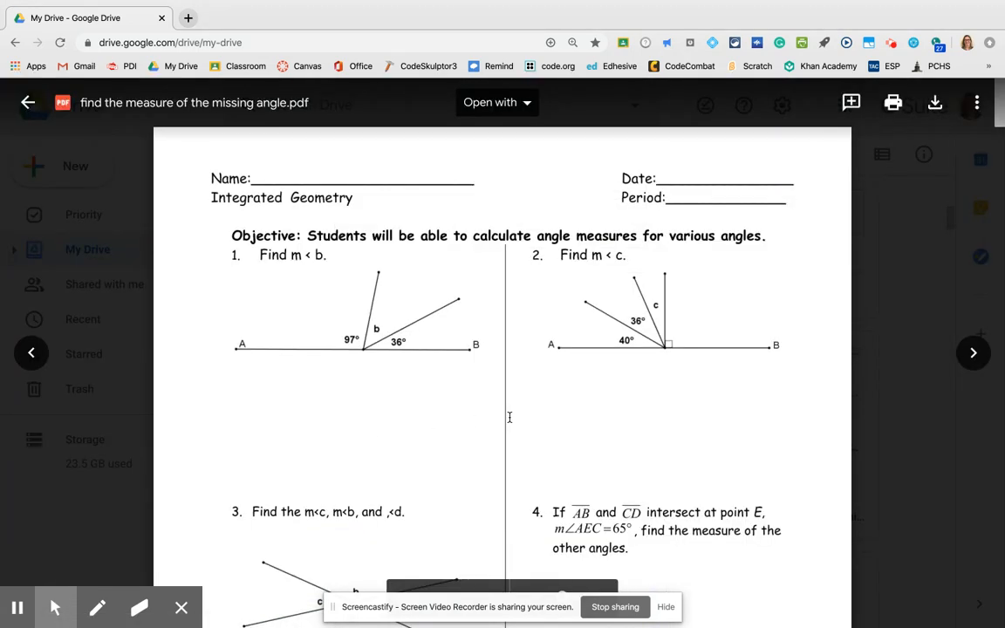
- Zoom the browser out to about 75% so the whole worksheet page is visible
left_click(572, 42)
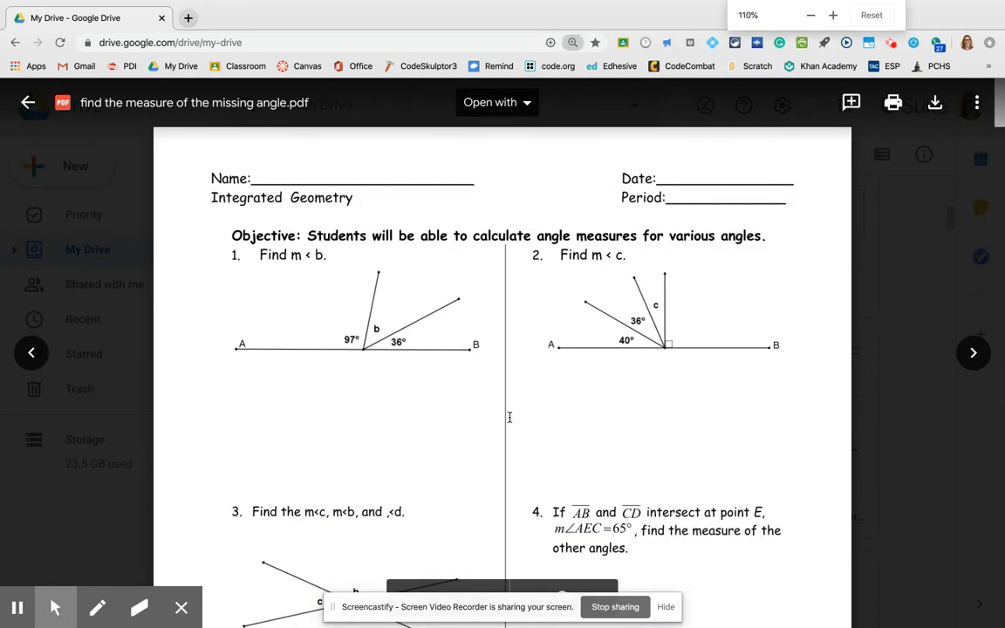
left_click(810, 14)
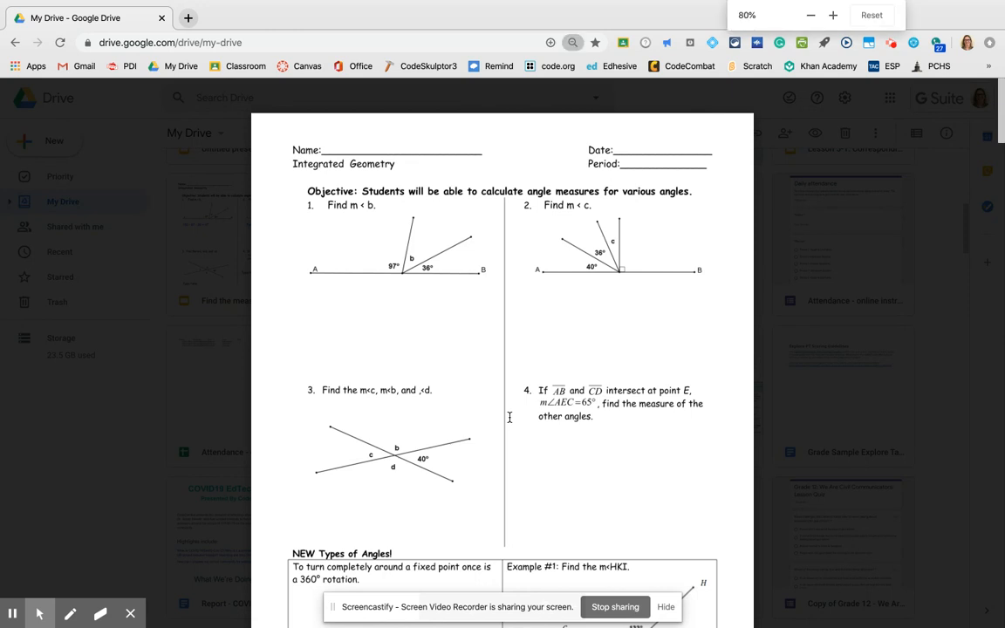
left_click(810, 14)
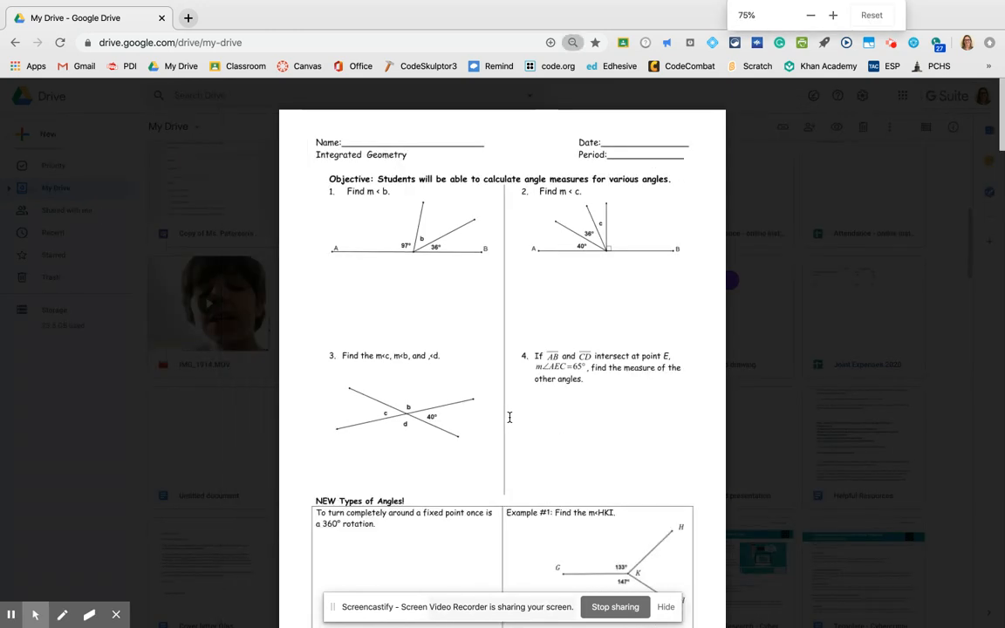
left_click(810, 14)
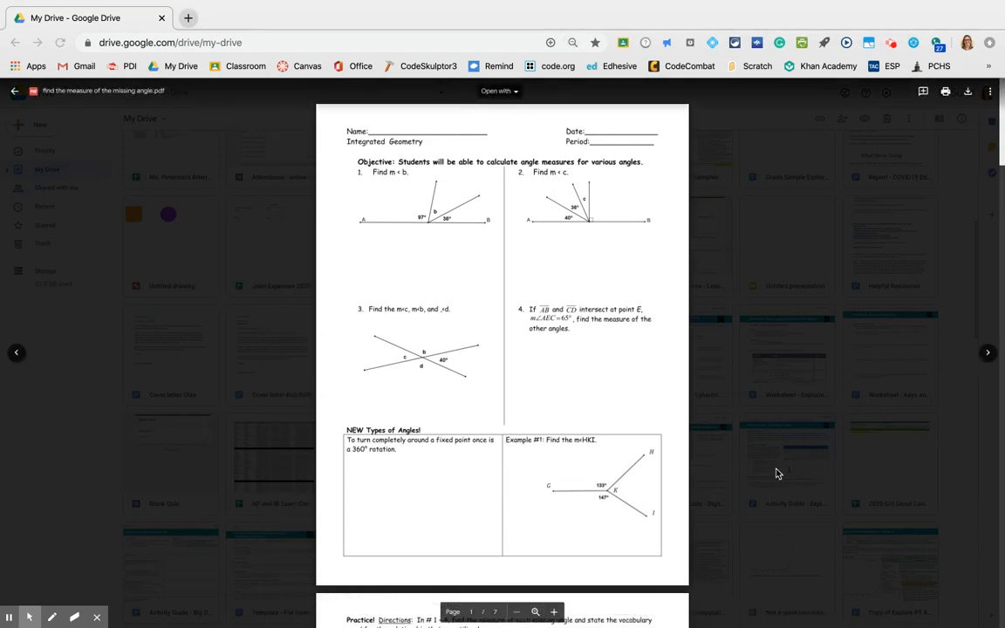
mouse_move(757, 440)
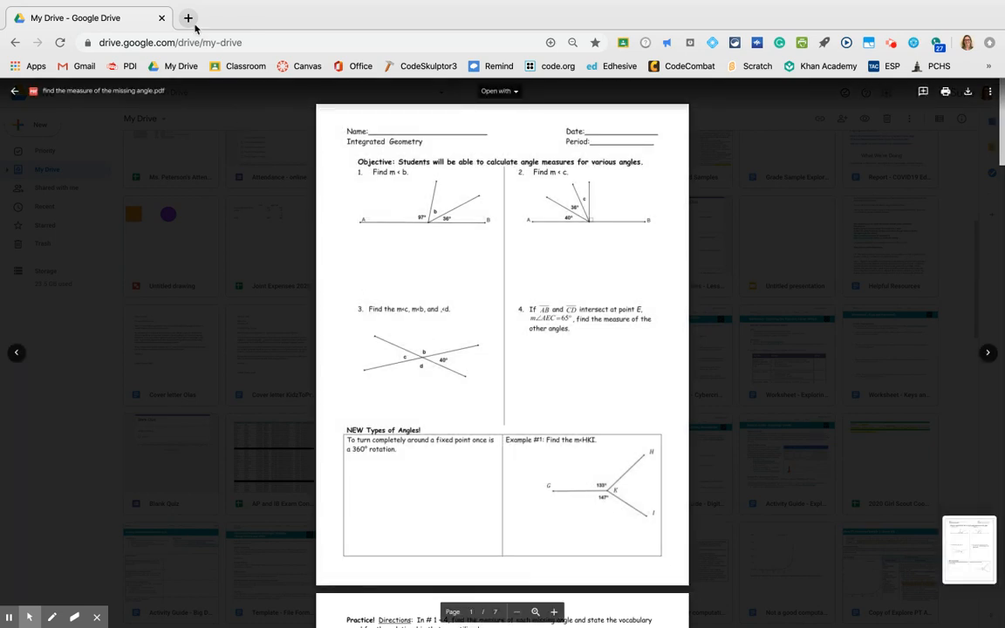
- In a new tab, reach the Google Slides home page from the Google apps grid
left_click(188, 18)
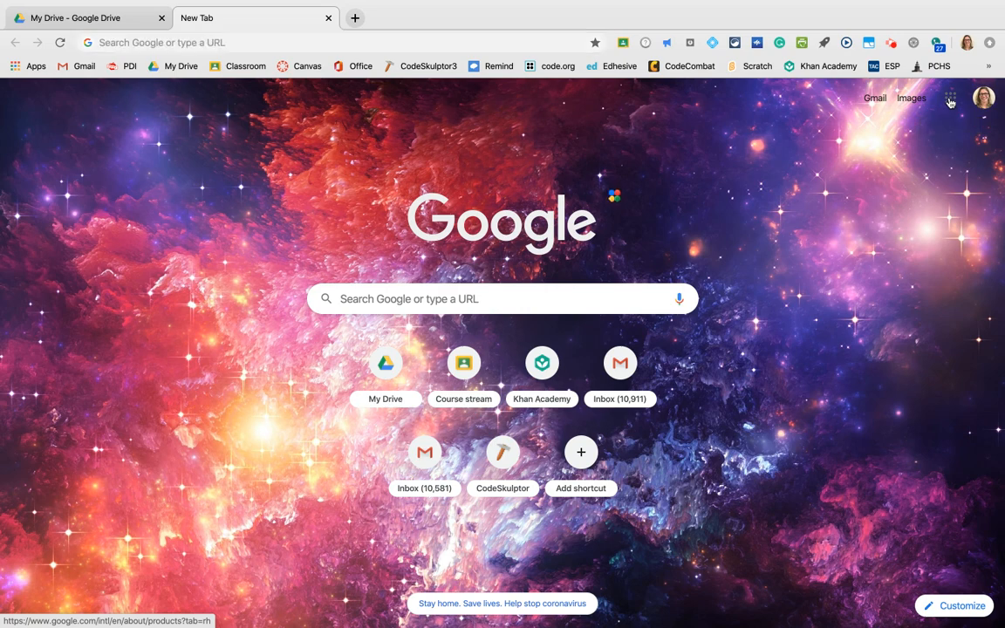
left_click(949, 97)
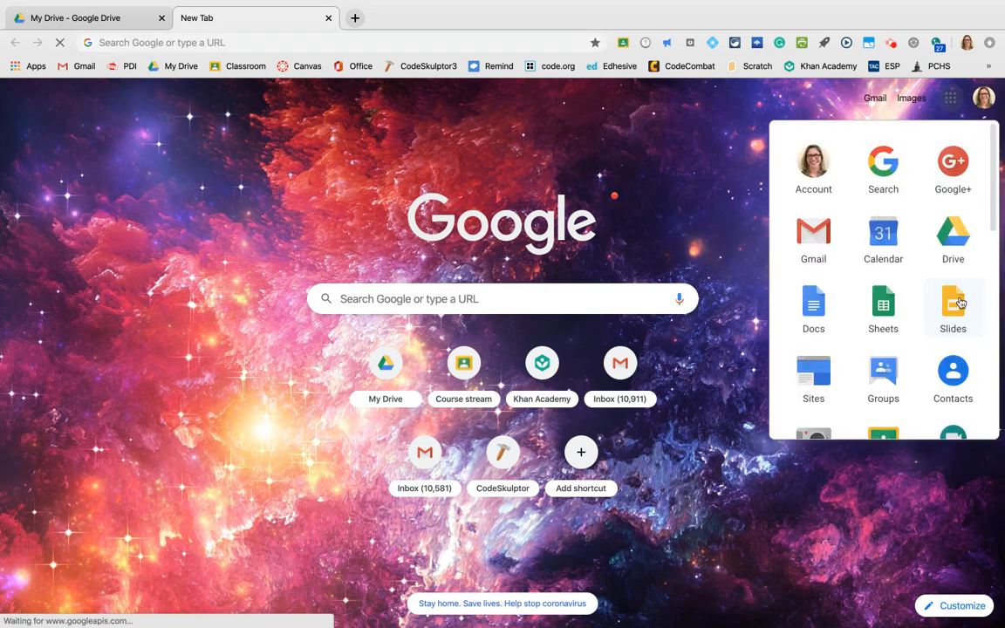
left_click(953, 303)
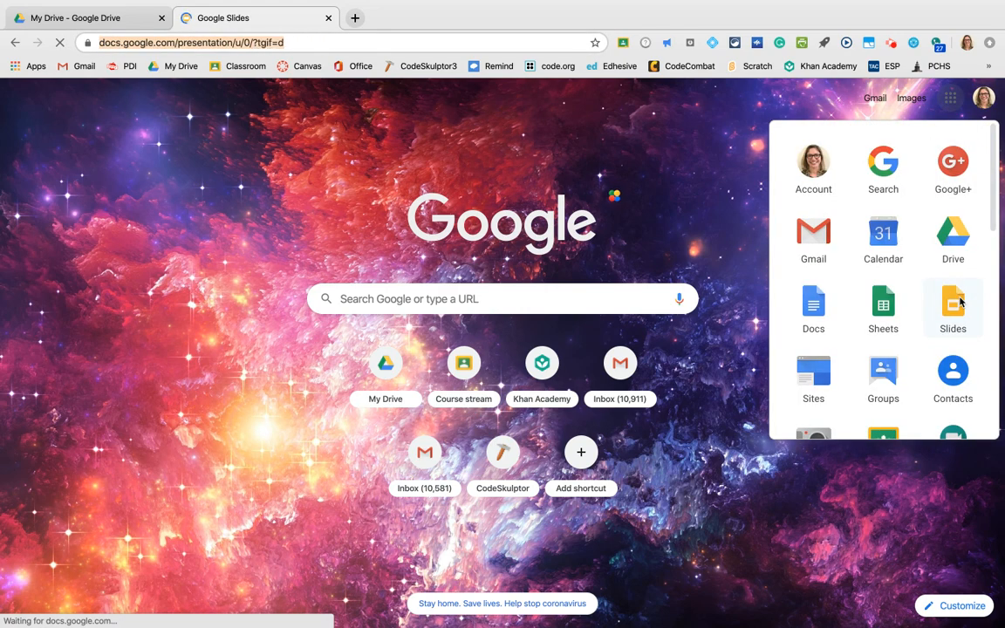
left_click(953, 305)
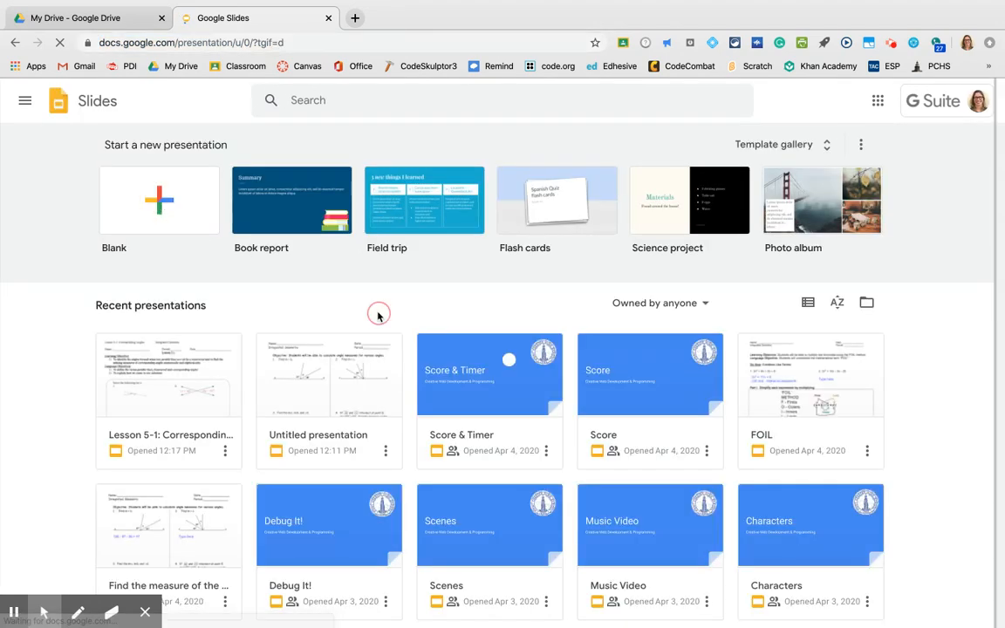
- Start a new blank untitled presentation from the Slides home page
left_click(159, 199)
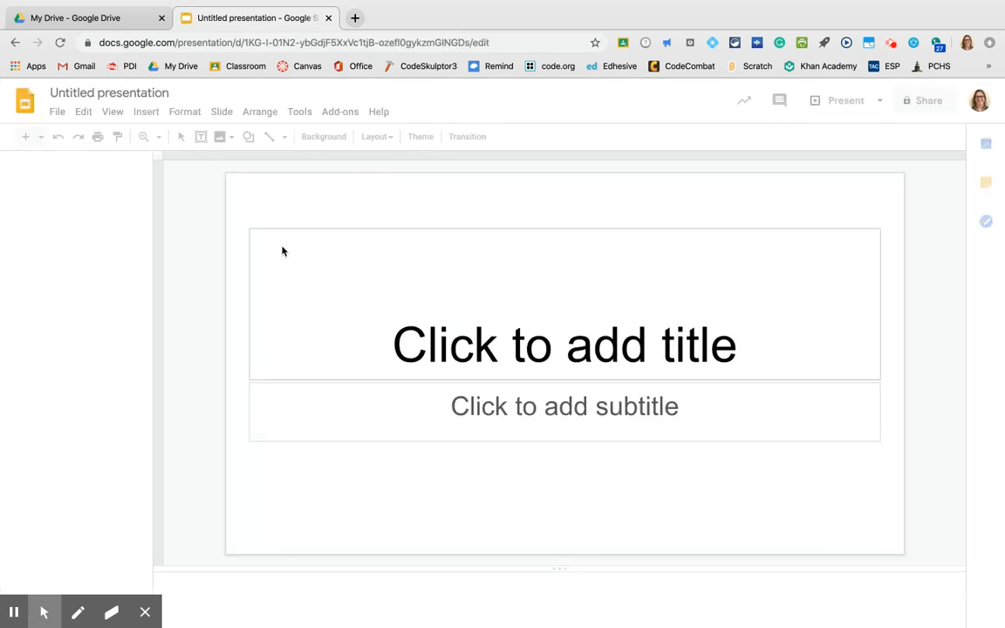
left_click(419, 136)
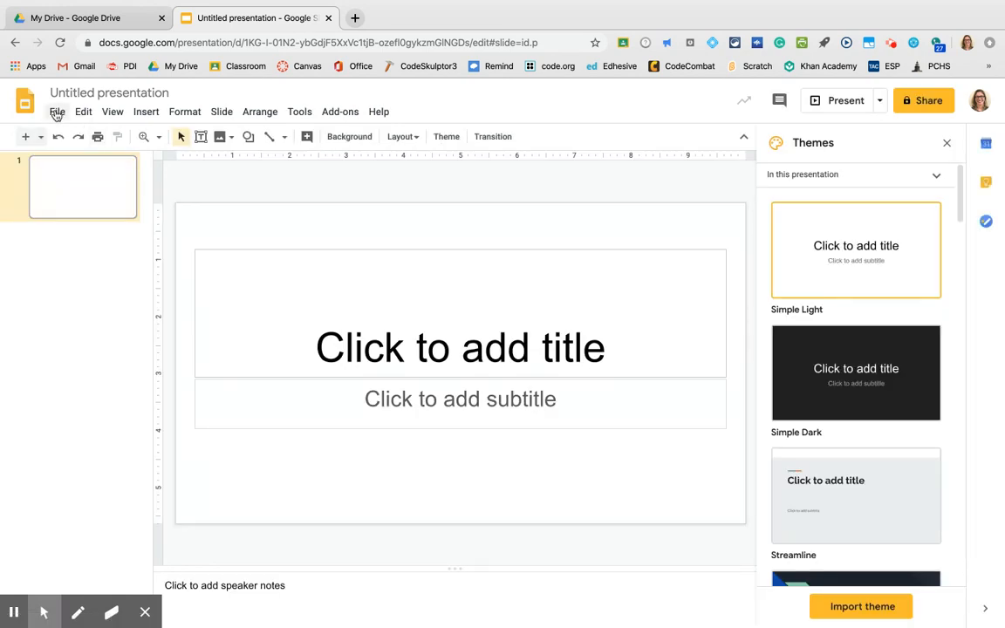
left_click(56, 112)
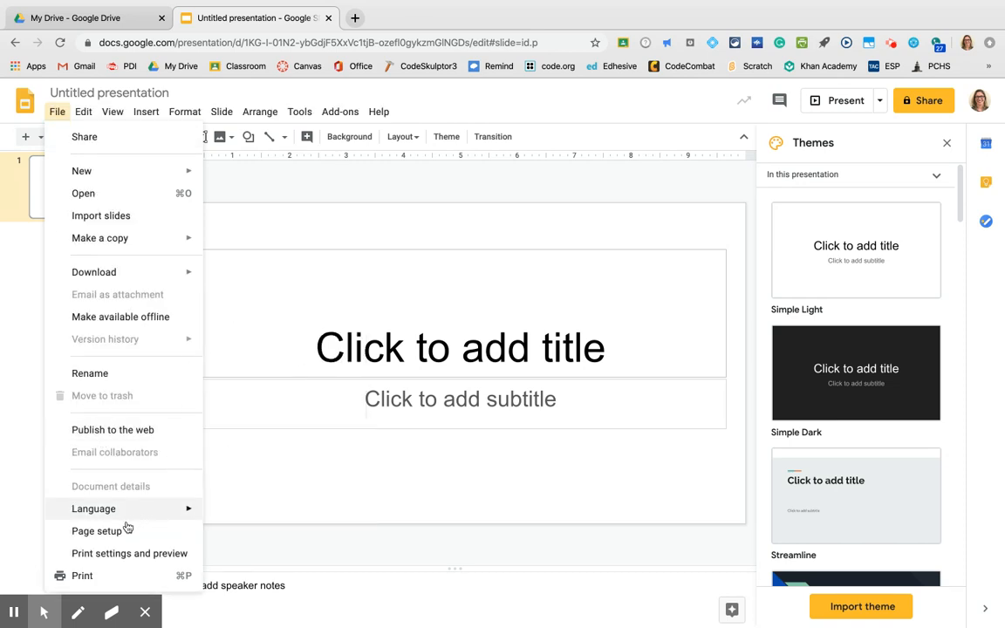
- Set a custom page size of 8.5 by 11 inches in Page setup and apply it
left_click(97, 531)
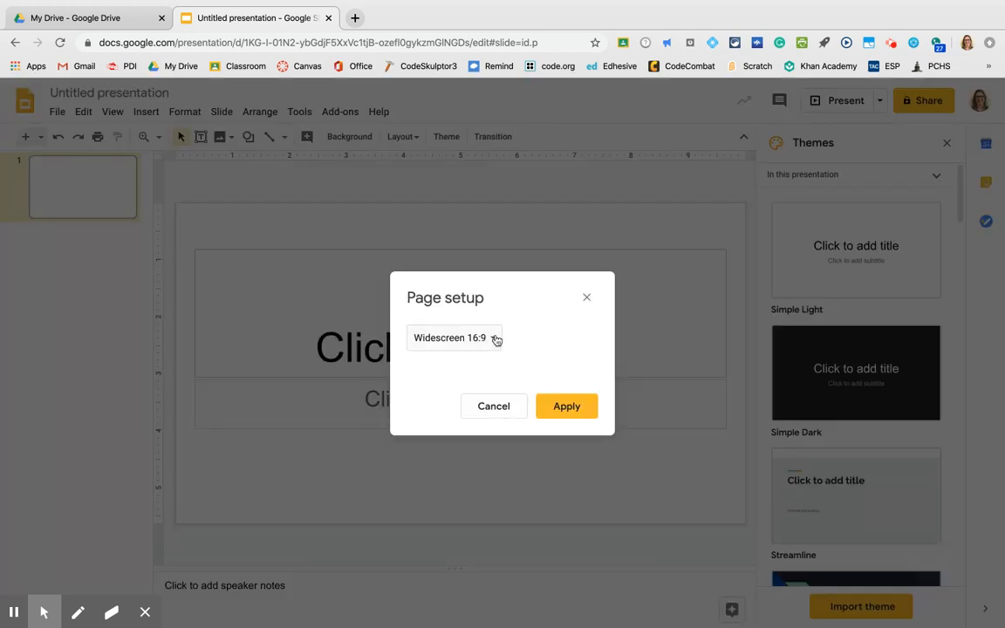
left_click(453, 339)
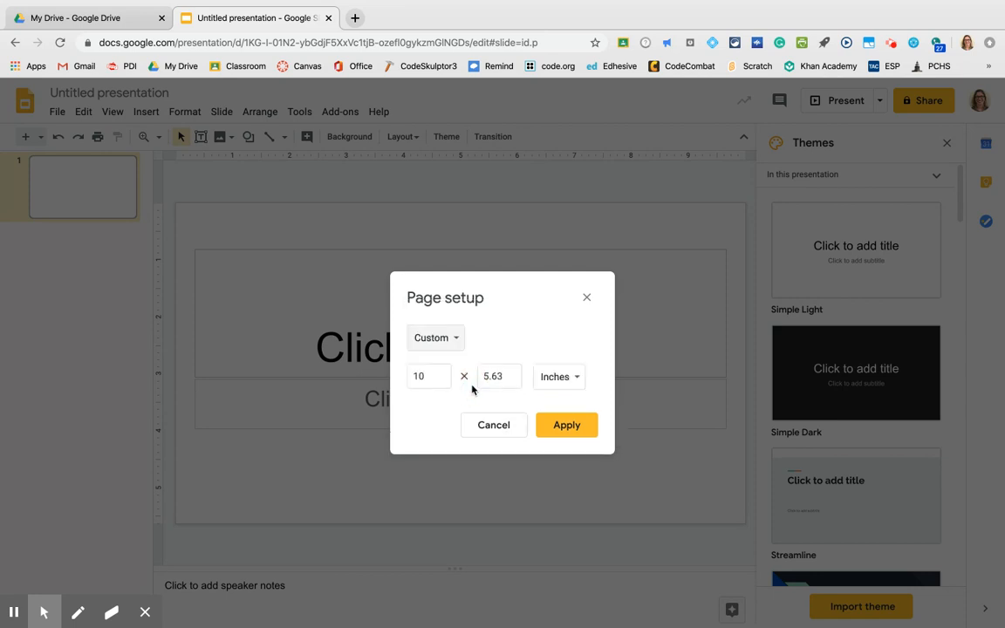
left_click(429, 377)
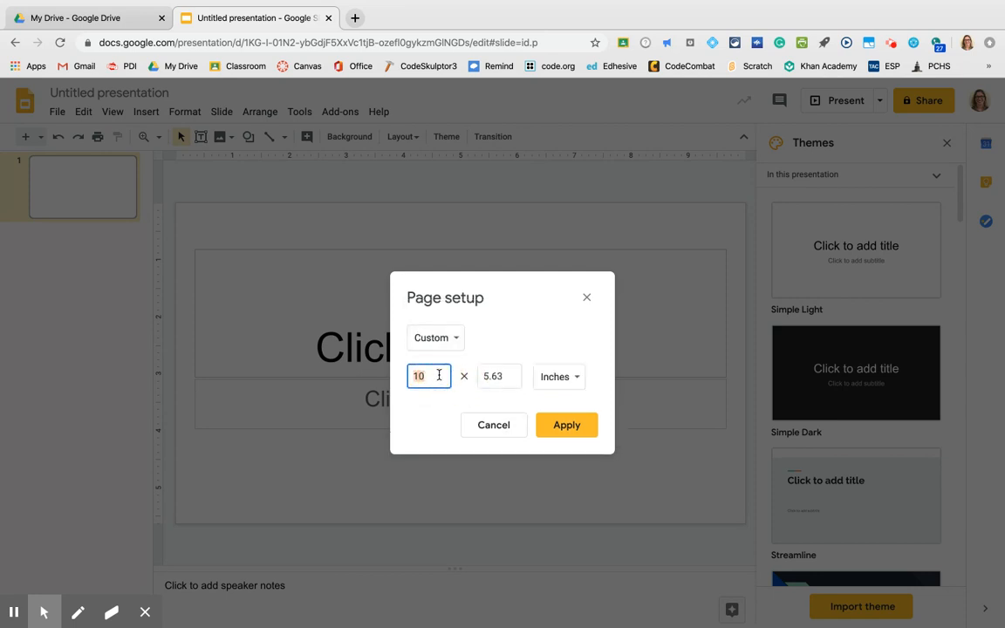
type("8.5")
left_click(499, 377)
type("11")
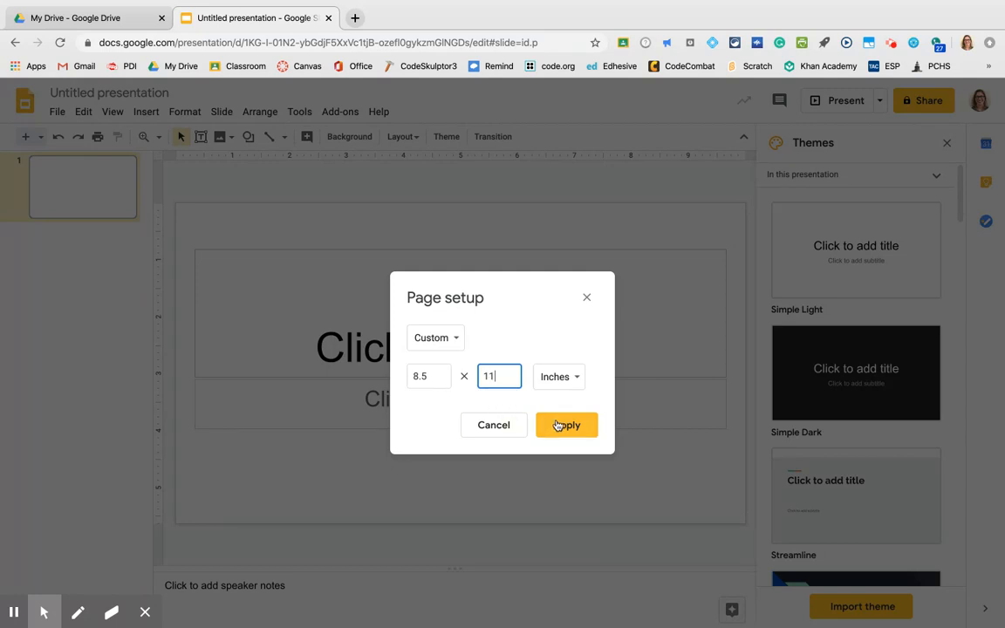
left_click(565, 426)
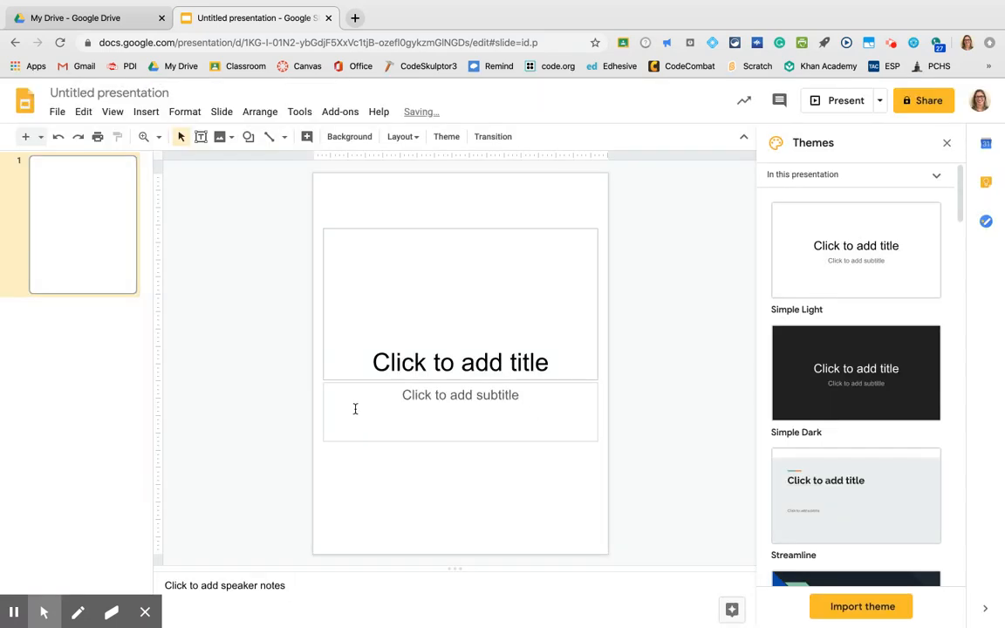
mouse_move(265, 346)
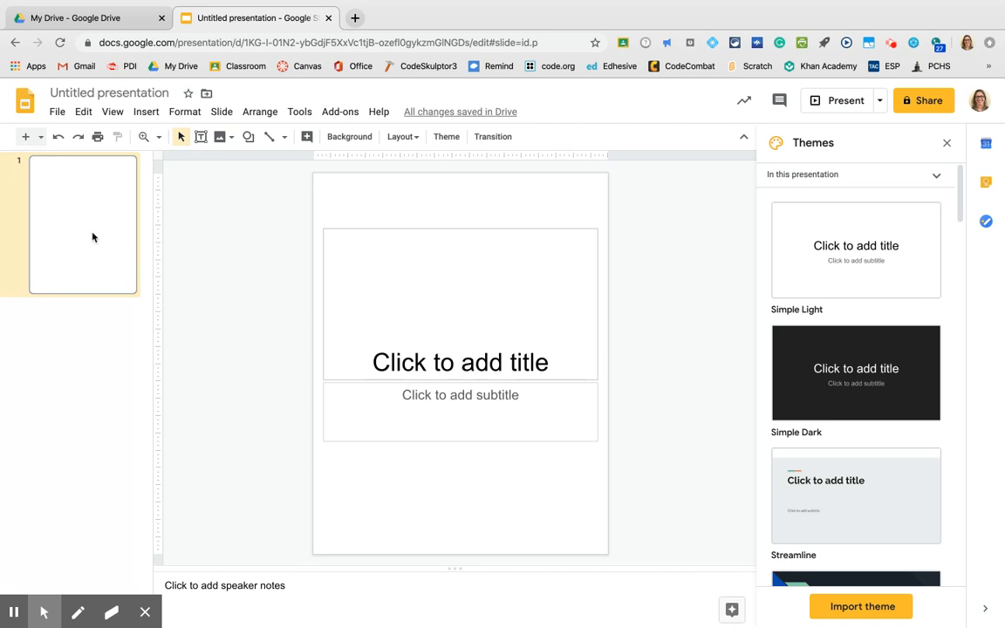
mouse_move(84, 251)
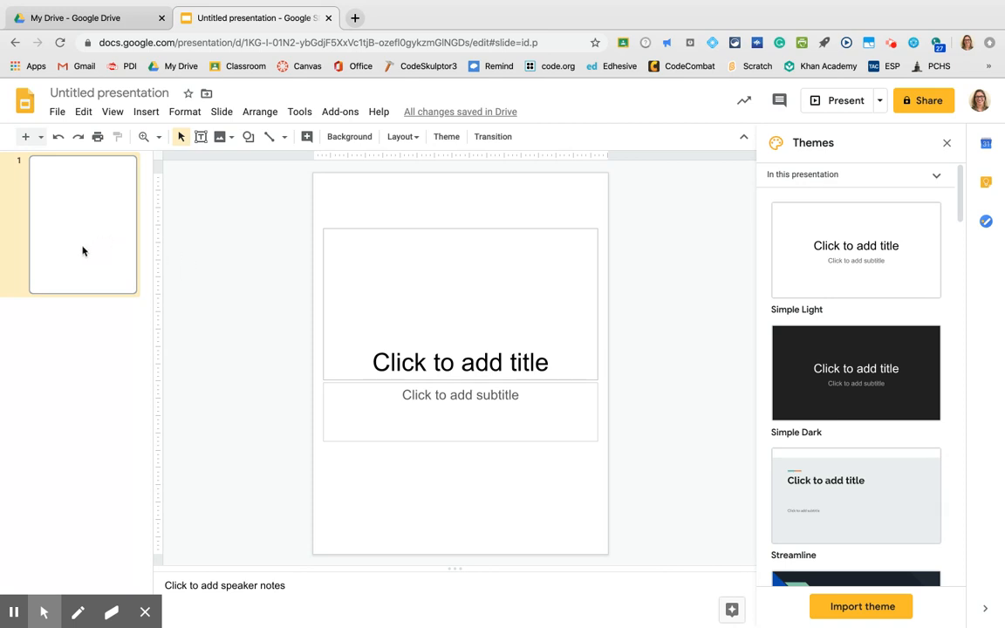
mouse_move(99, 237)
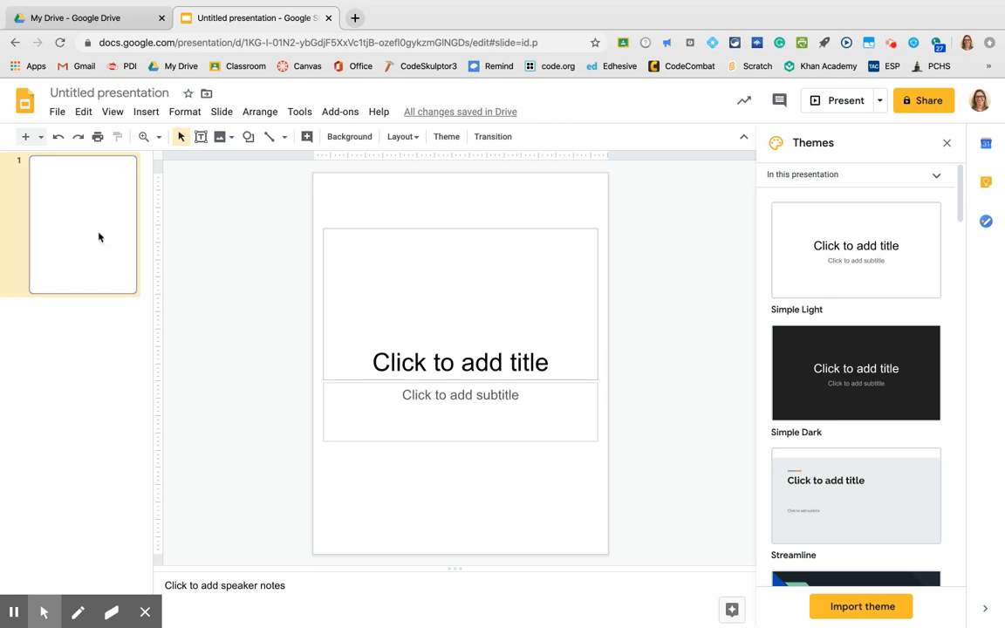
mouse_move(83, 230)
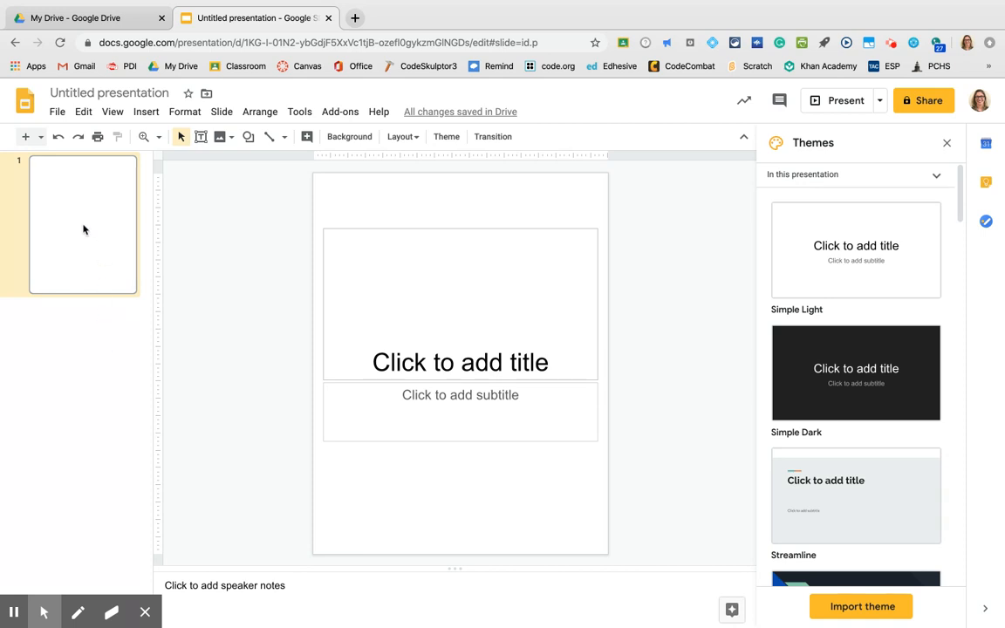
- Apply the Blank layout to the first slide, removing its title and subtitle boxes
right_click(83, 231)
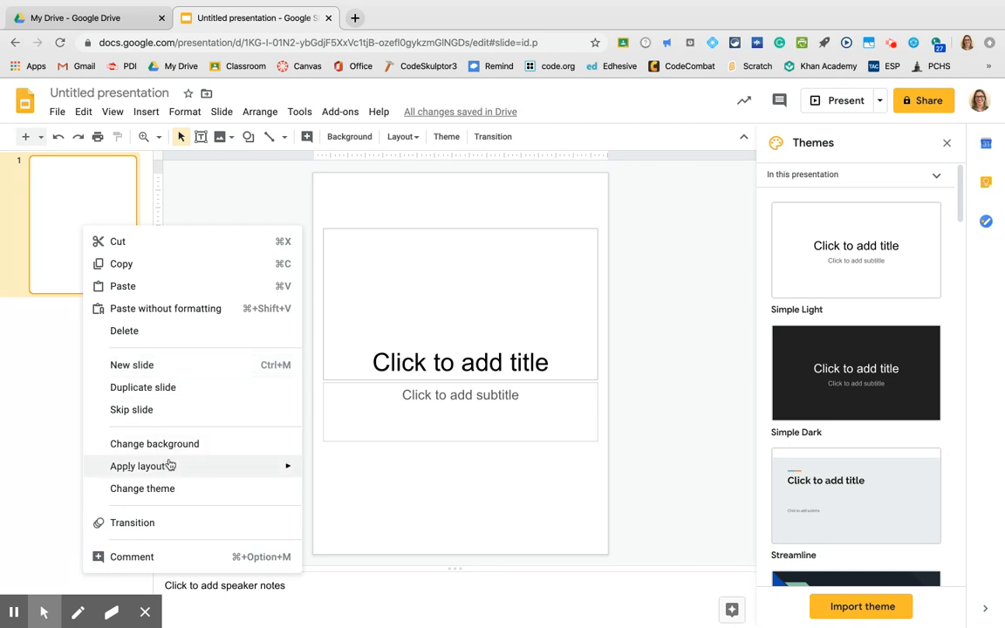
left_click(136, 466)
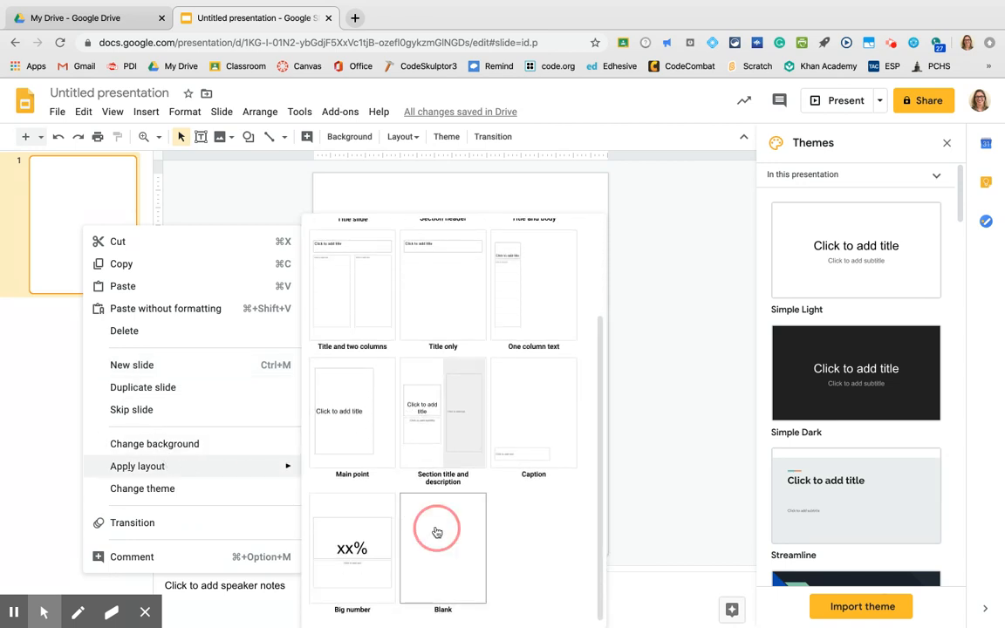
left_click(443, 548)
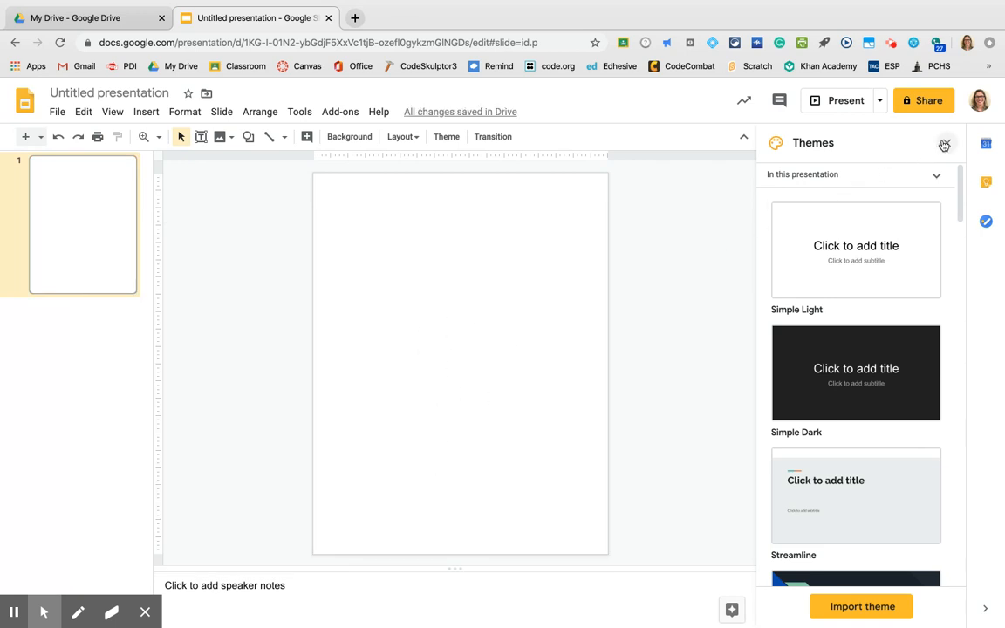
- Close the Themes sidebar so only the blank portrait slide shows
left_click(944, 143)
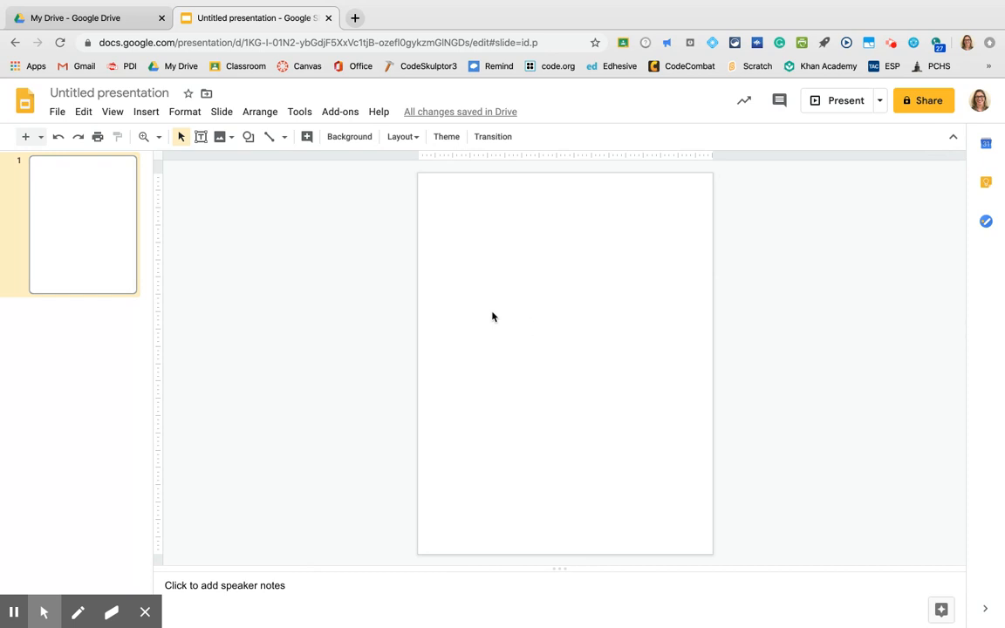
mouse_move(424, 290)
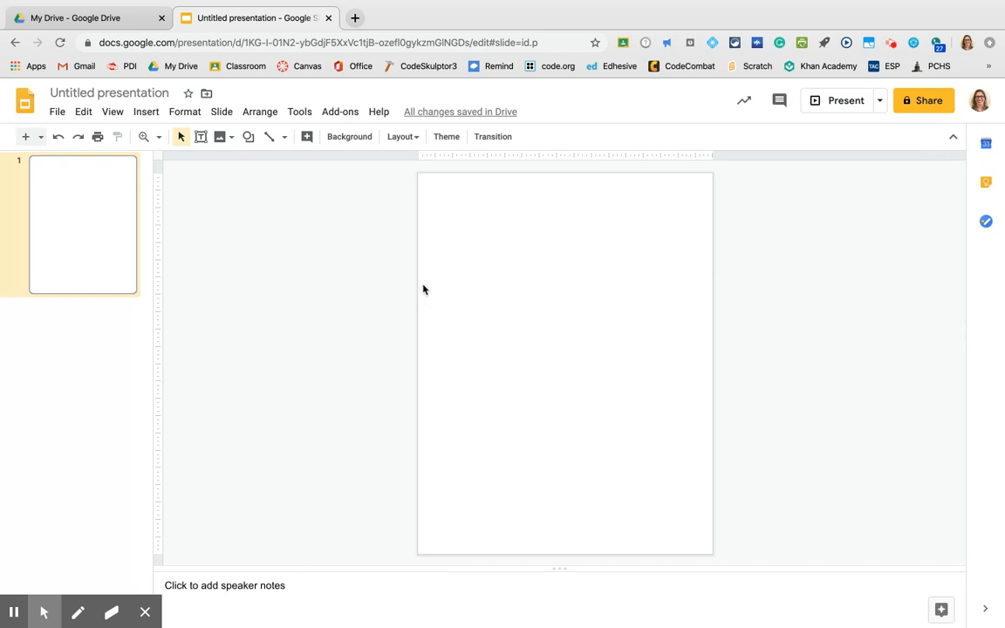
mouse_move(450, 292)
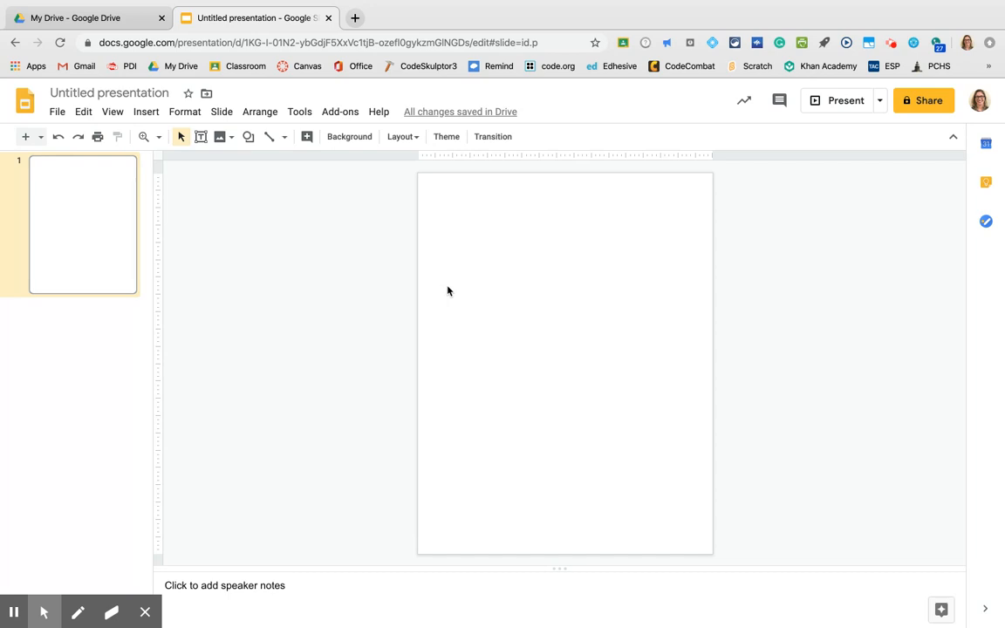
mouse_move(452, 293)
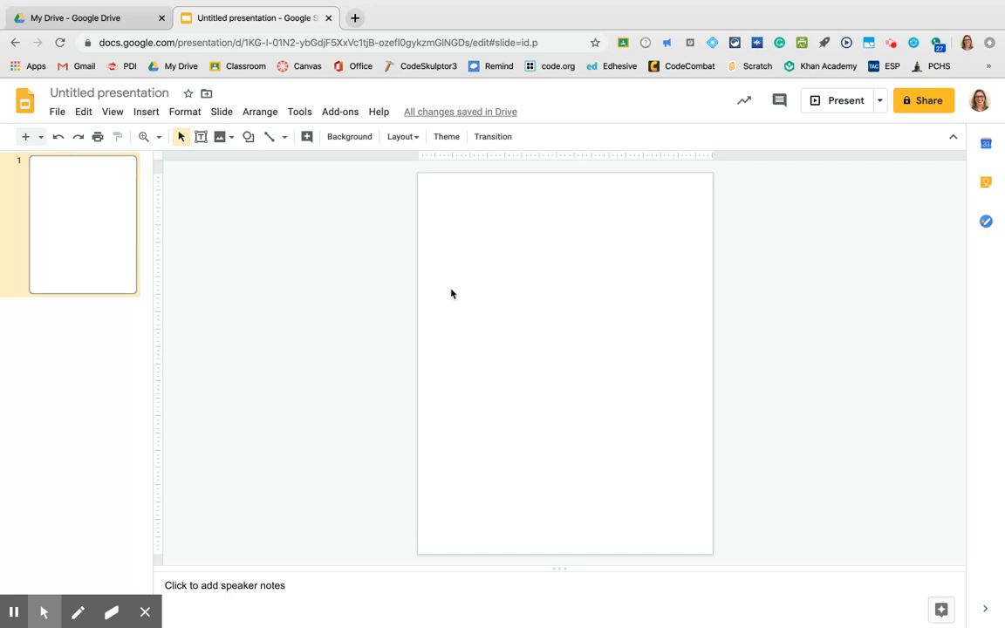
mouse_move(349, 136)
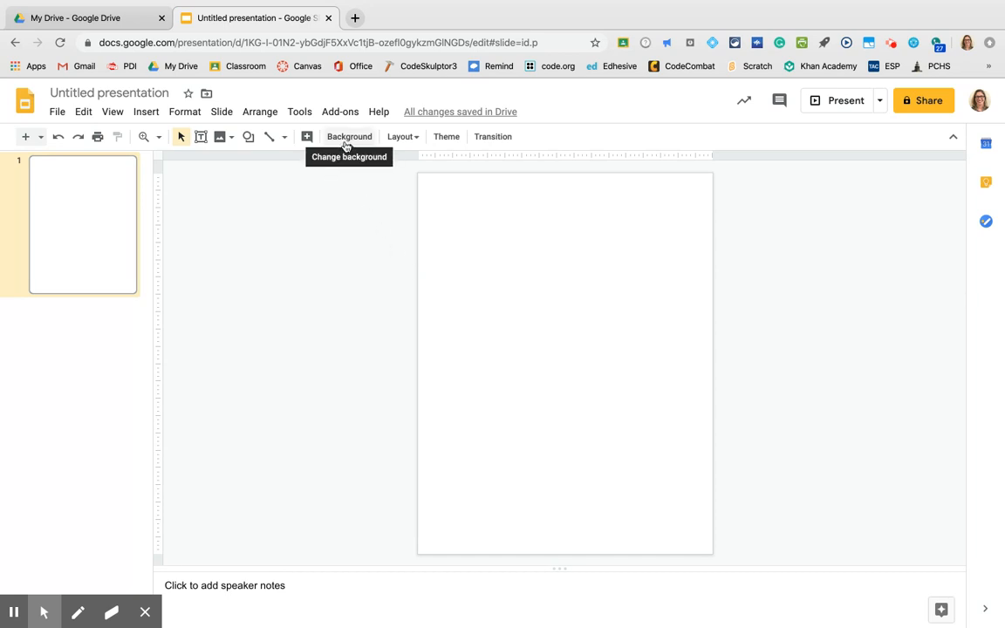
- From the toolbar Background settings, reach the Insert background image dialog
left_click(349, 136)
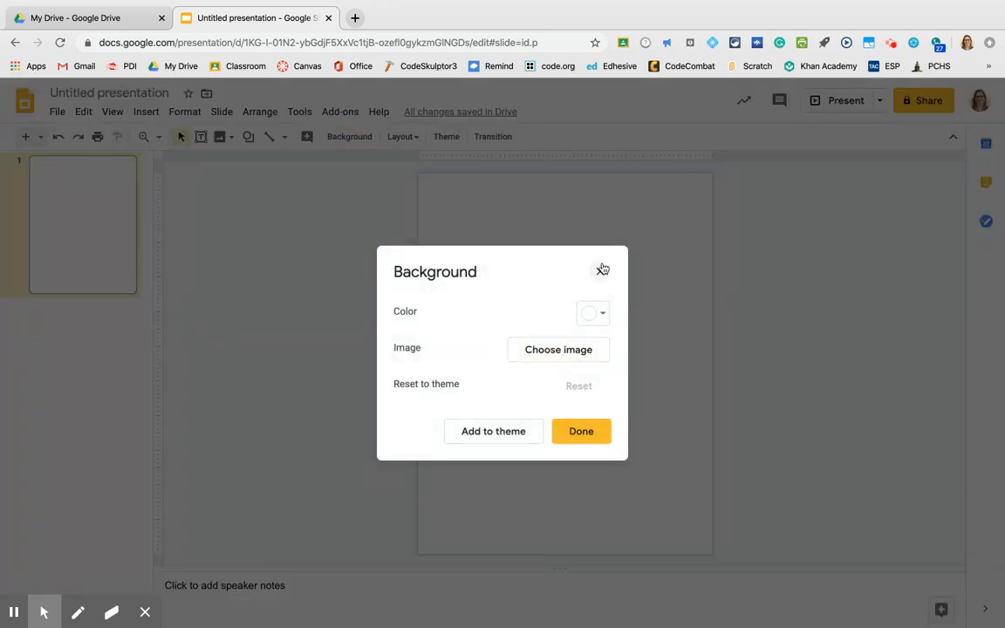
left_click(581, 431)
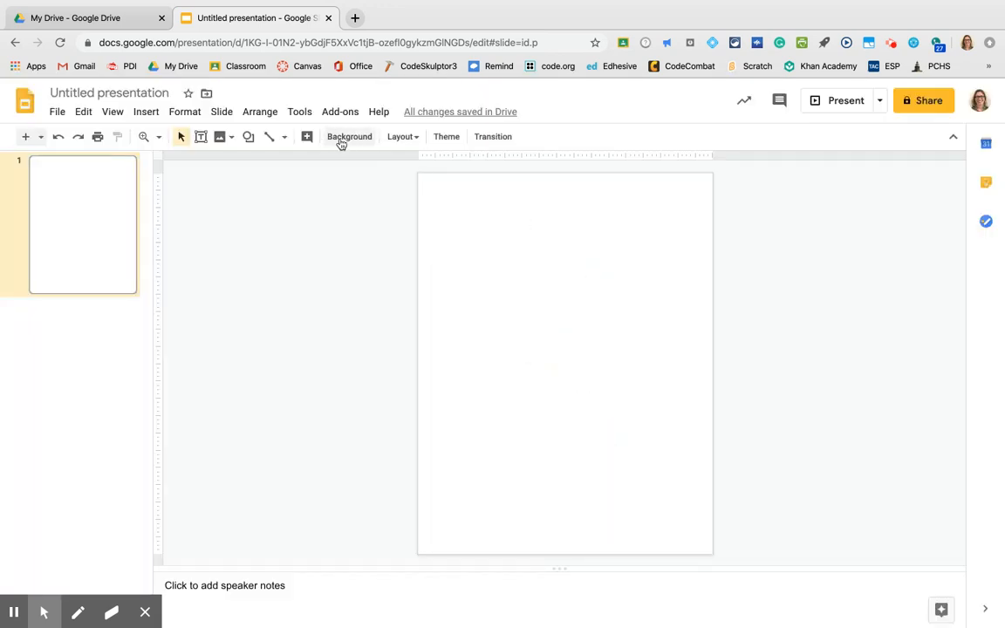
left_click(349, 136)
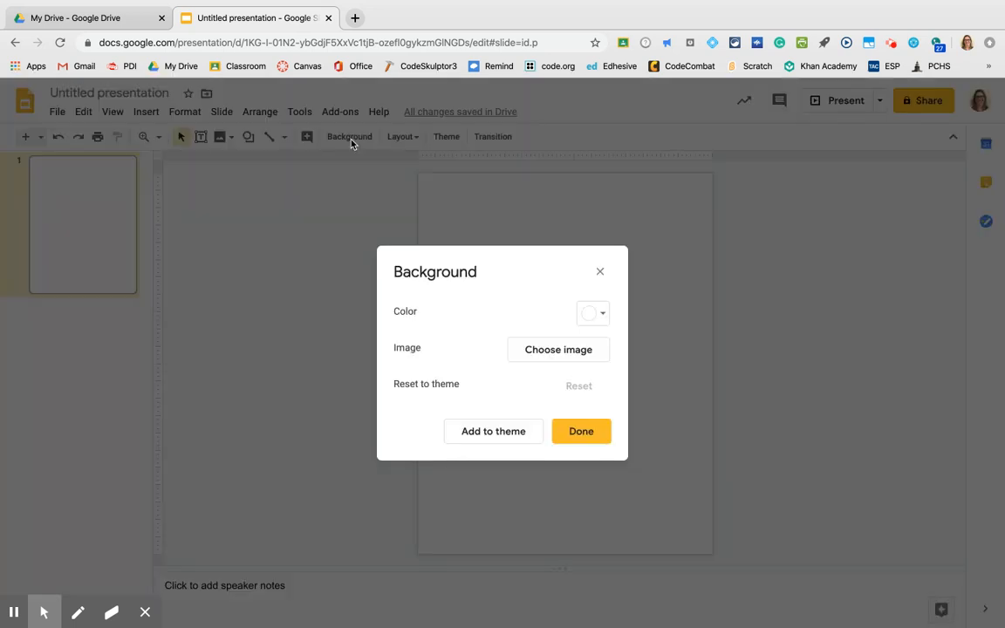
left_click(558, 349)
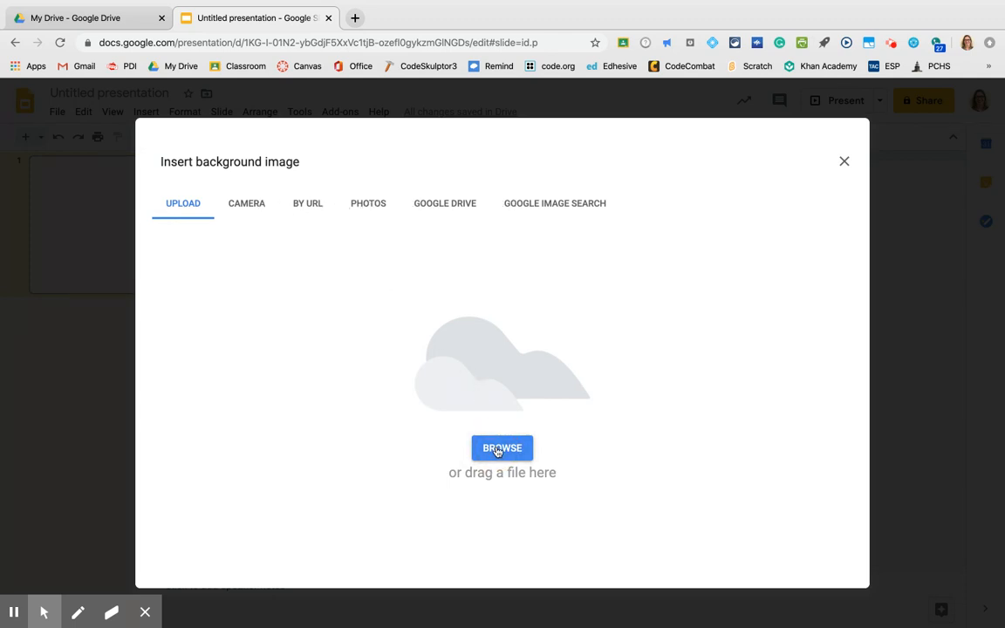
left_click(503, 447)
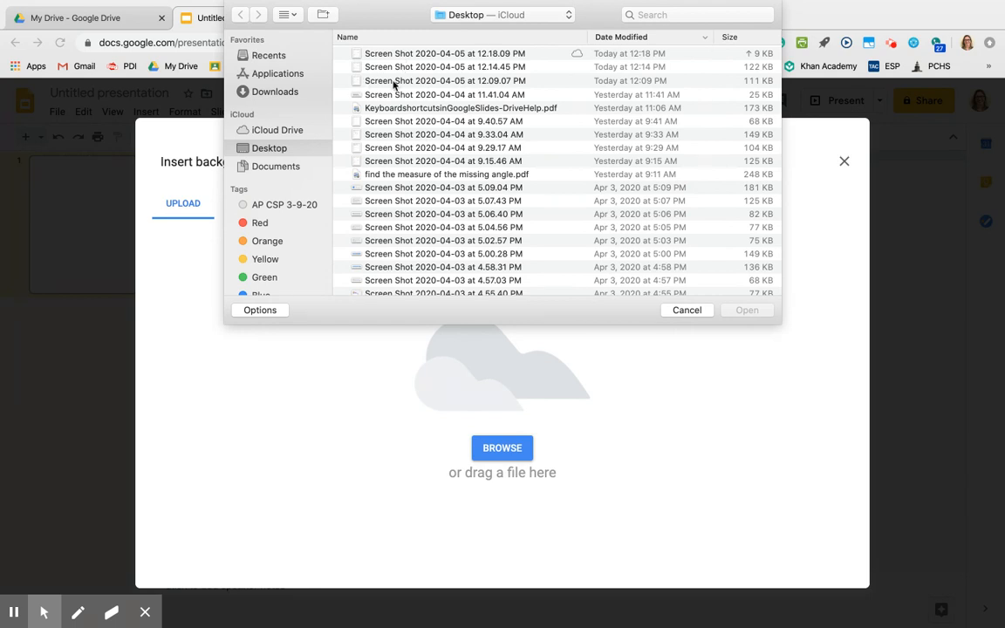
mouse_move(279, 147)
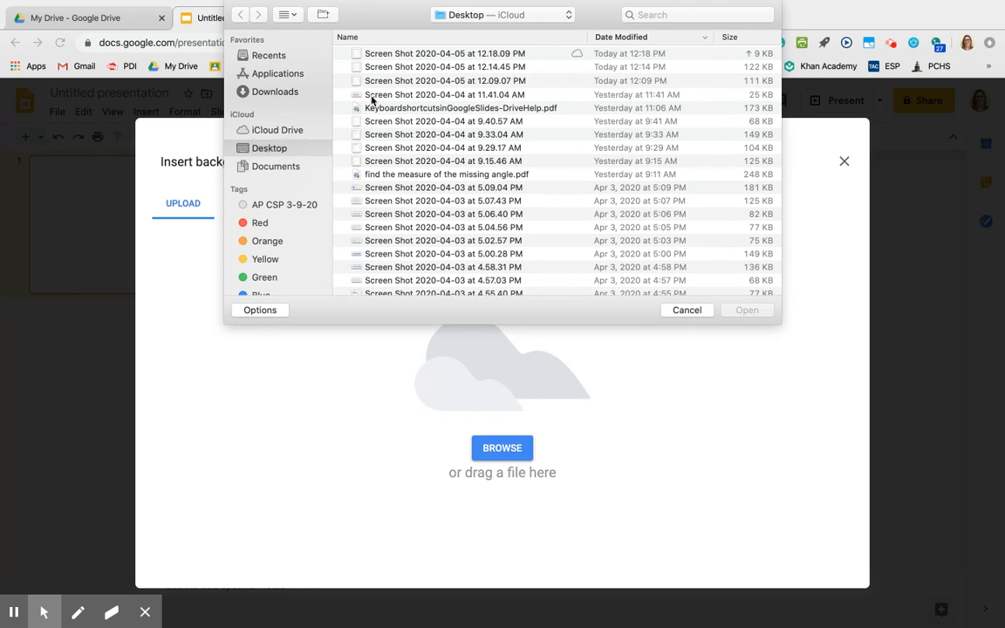
left_click(445, 52)
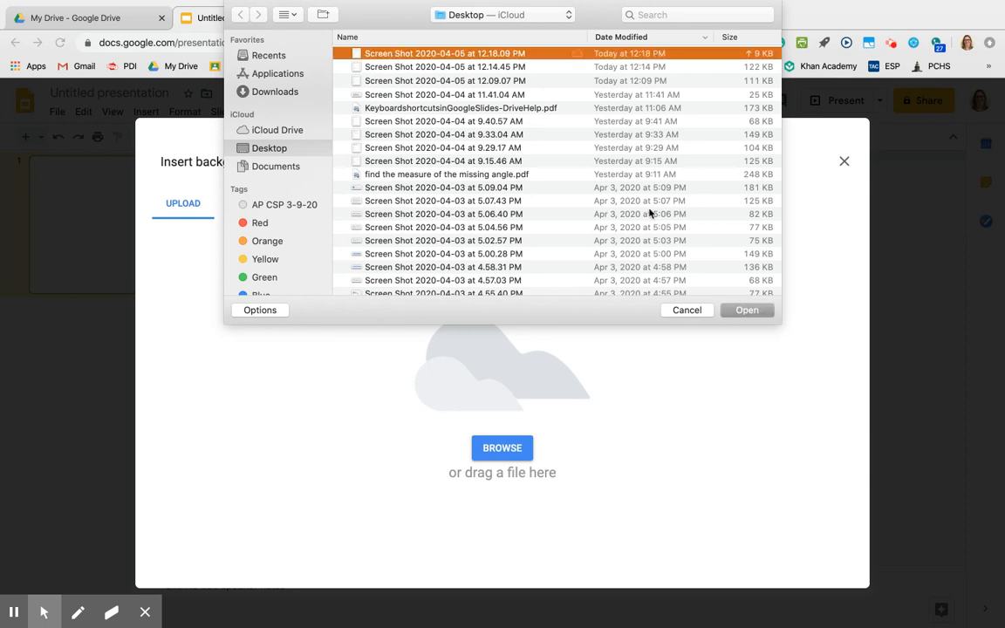
left_click(688, 311)
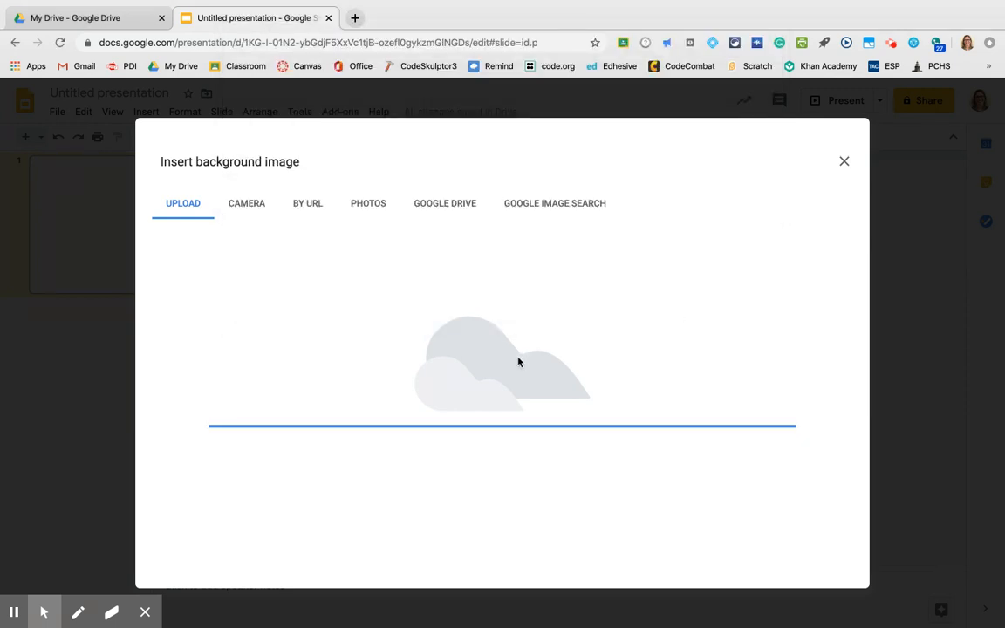
mouse_move(534, 359)
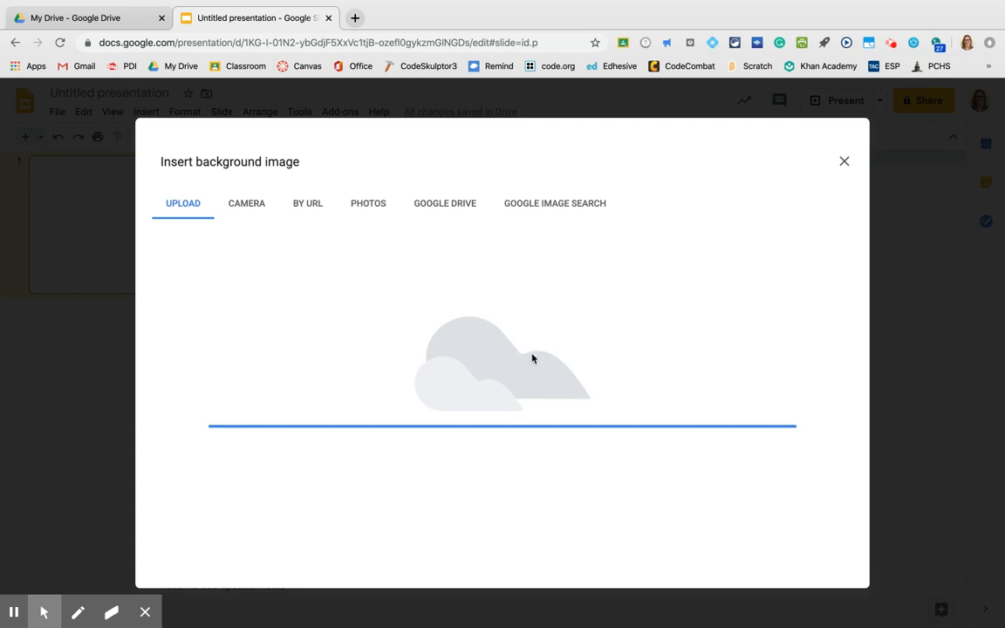
mouse_move(582, 321)
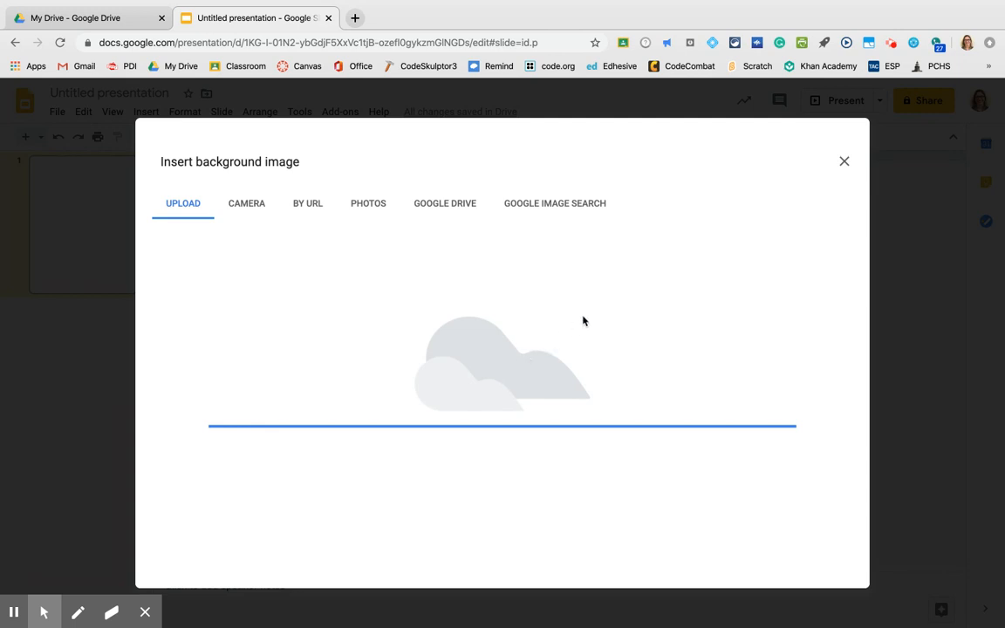
mouse_move(555, 366)
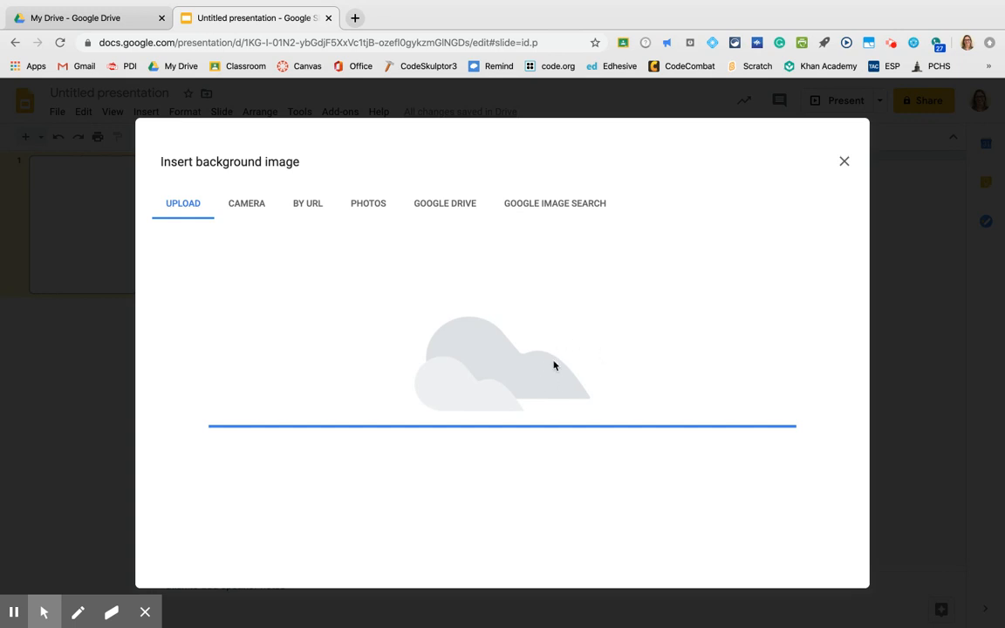
mouse_move(609, 326)
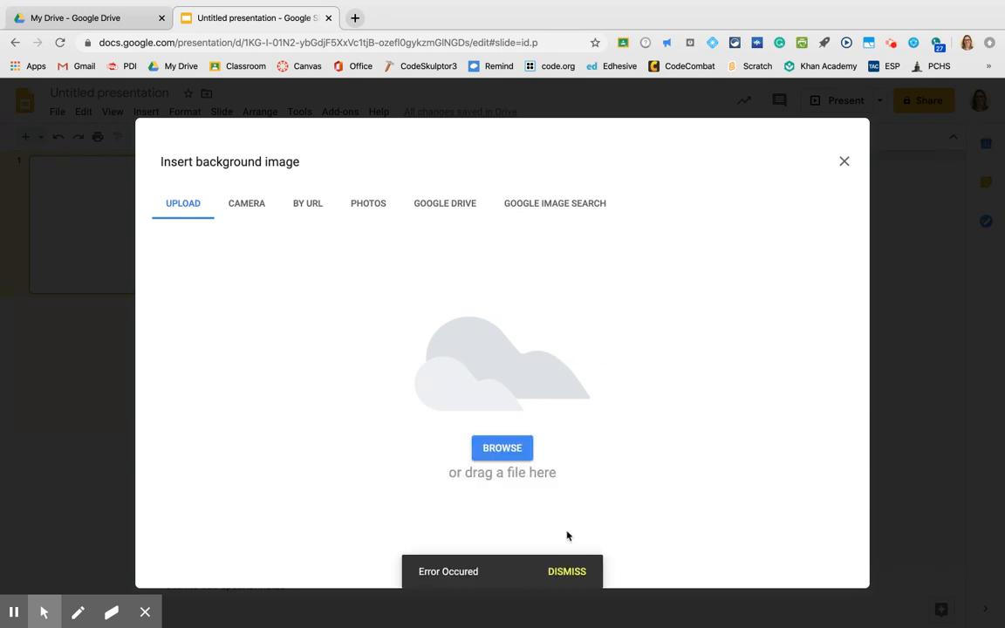
left_click(502, 446)
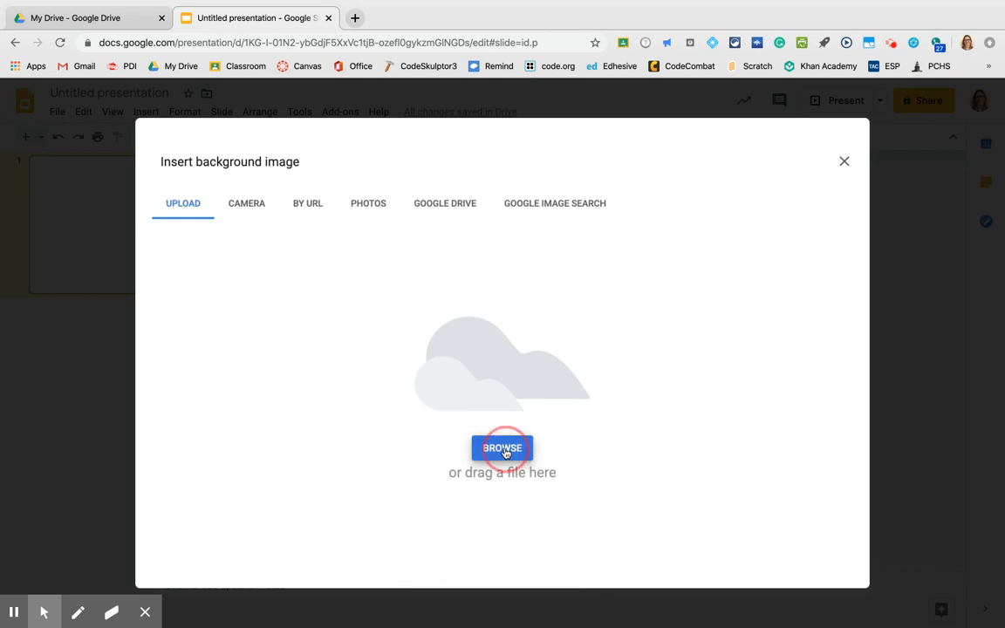
- Upload the most recent worksheet screenshot as the slide background and confirm with Done
left_click(503, 447)
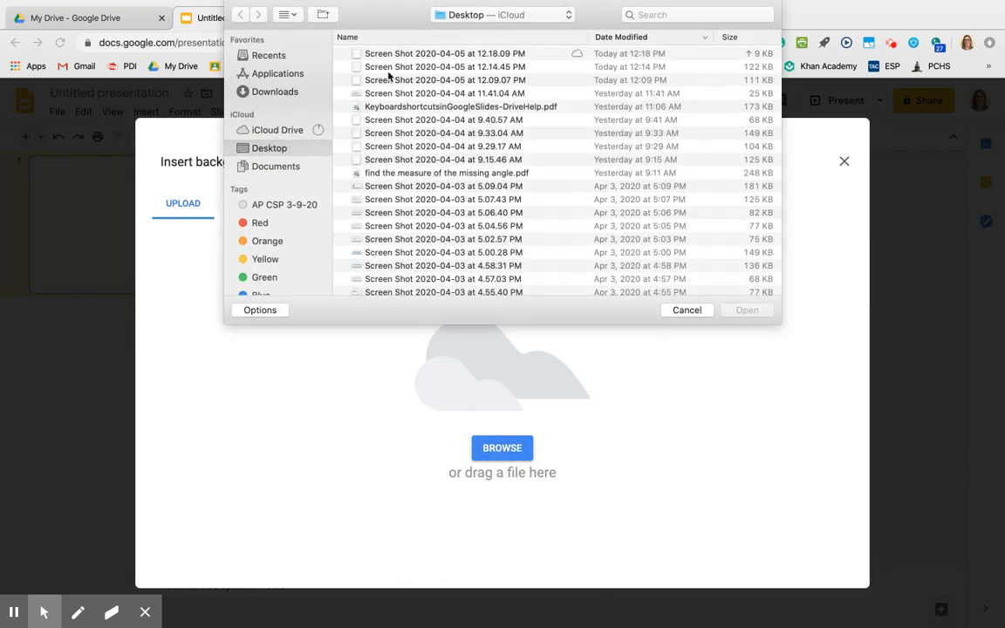
left_click(444, 53)
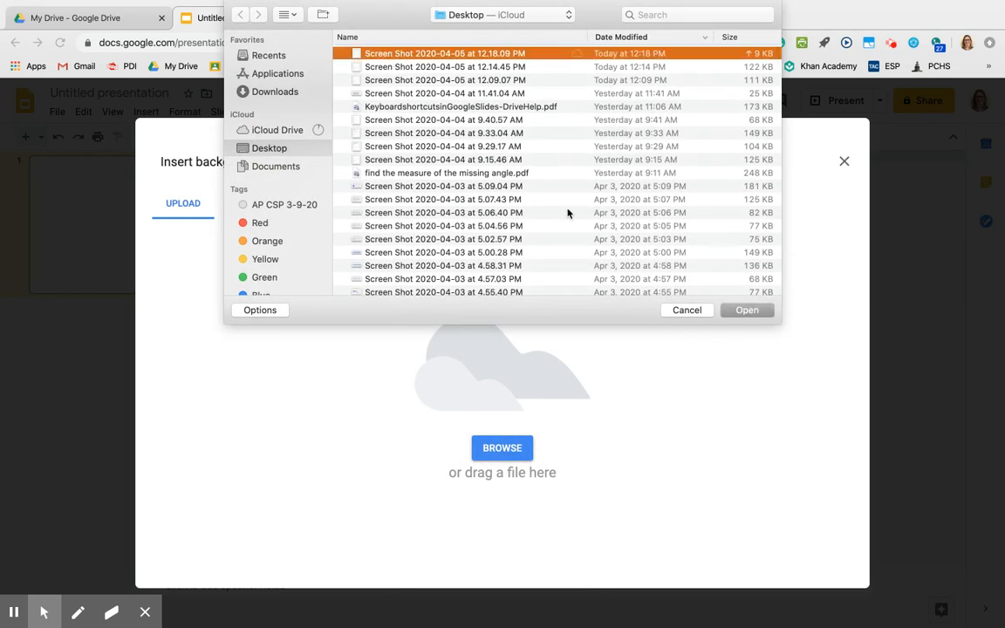
left_click(688, 310)
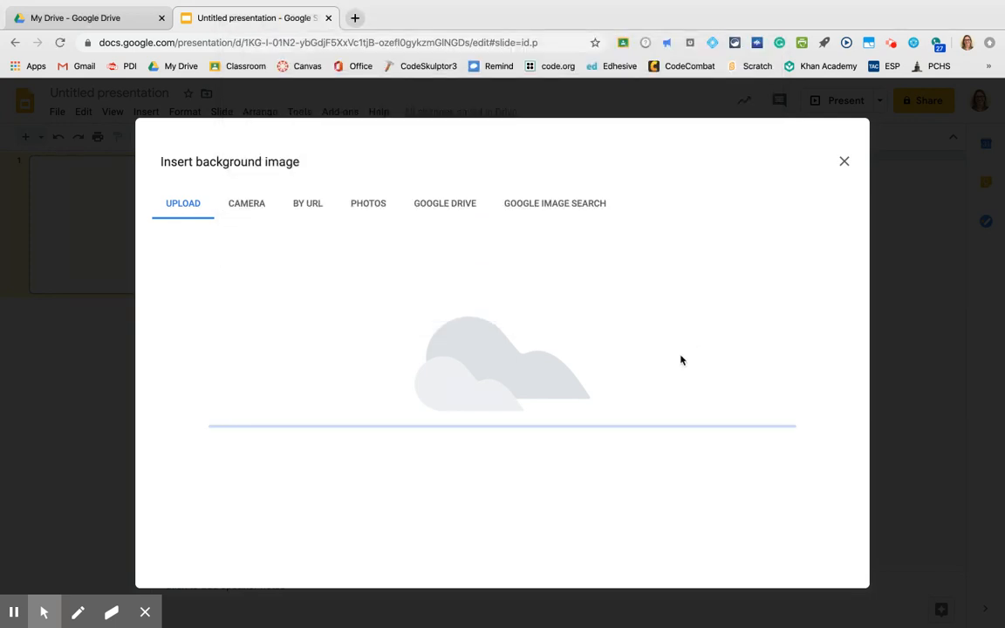
left_click(845, 160)
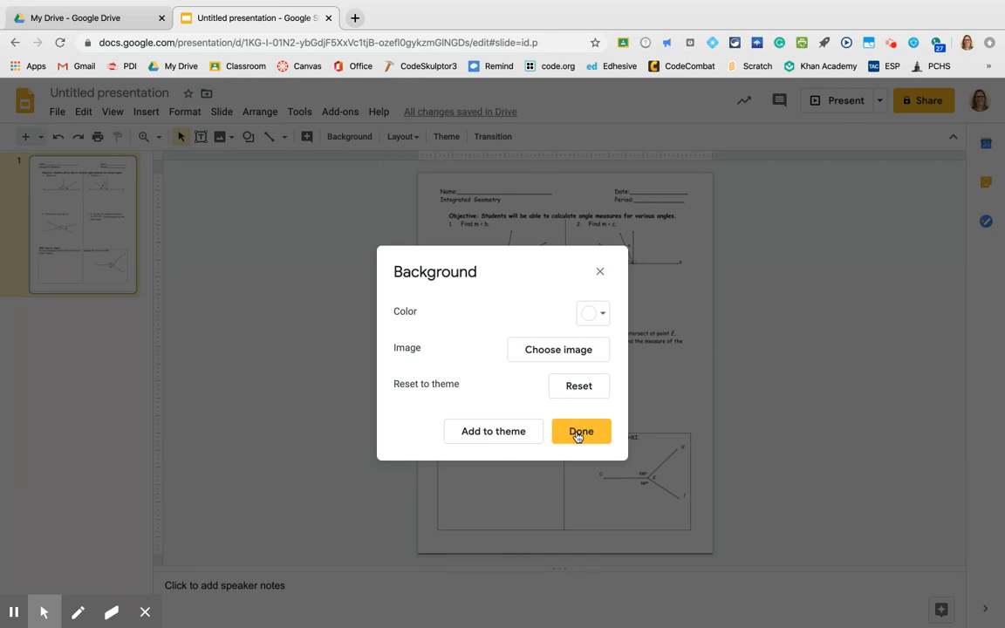
left_click(579, 431)
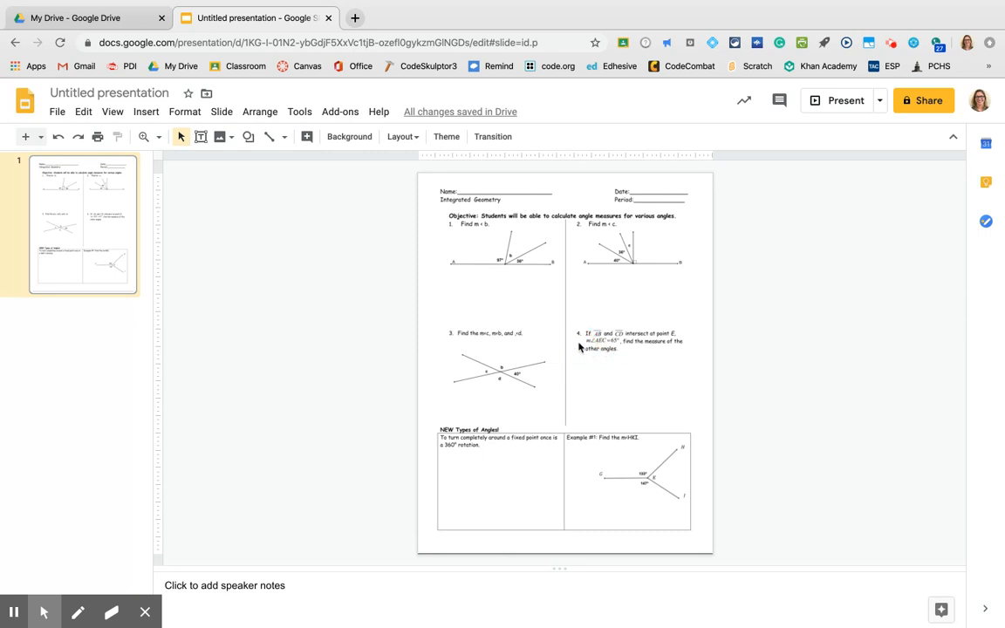
mouse_move(573, 353)
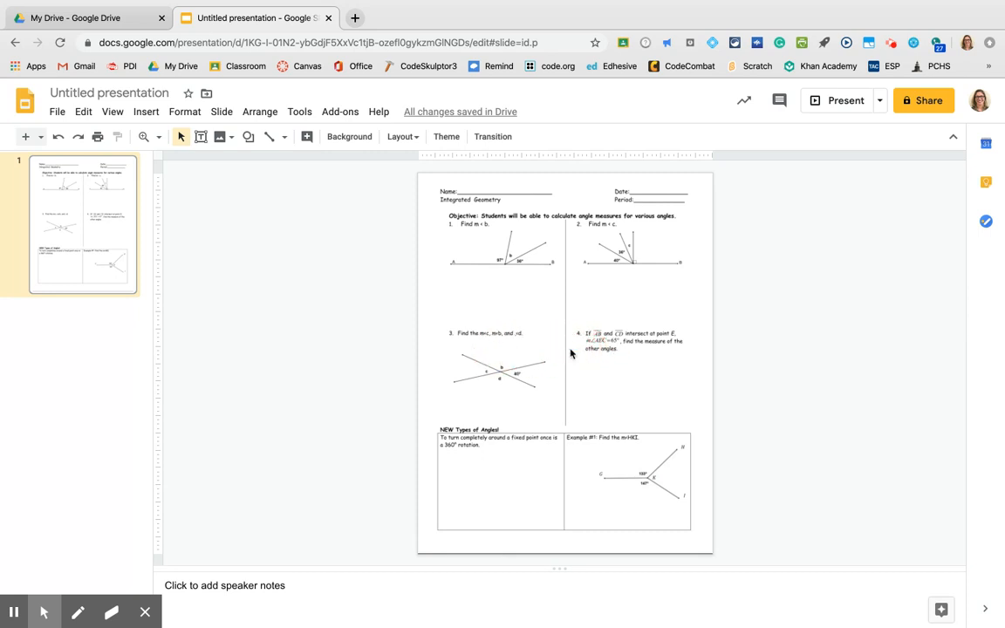
mouse_move(733, 336)
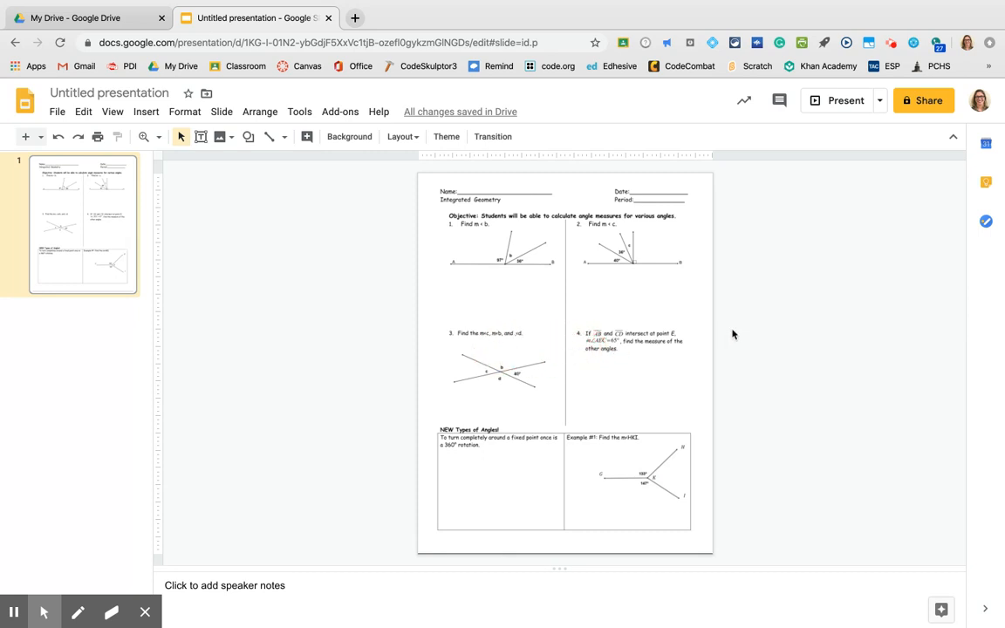
mouse_move(201, 171)
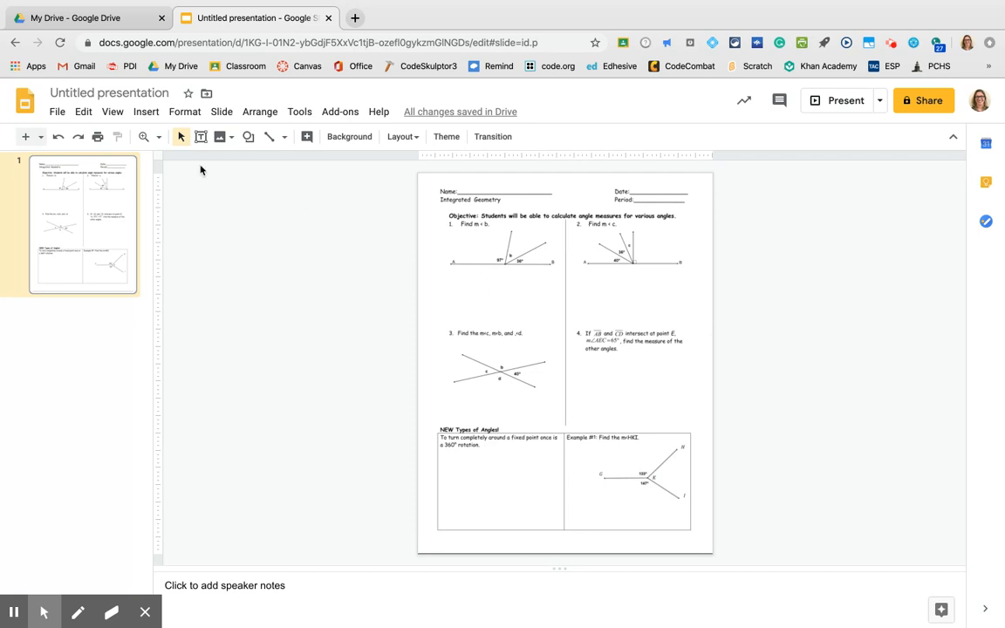
- Set the slide zoom to 100% from the View menu
left_click(56, 111)
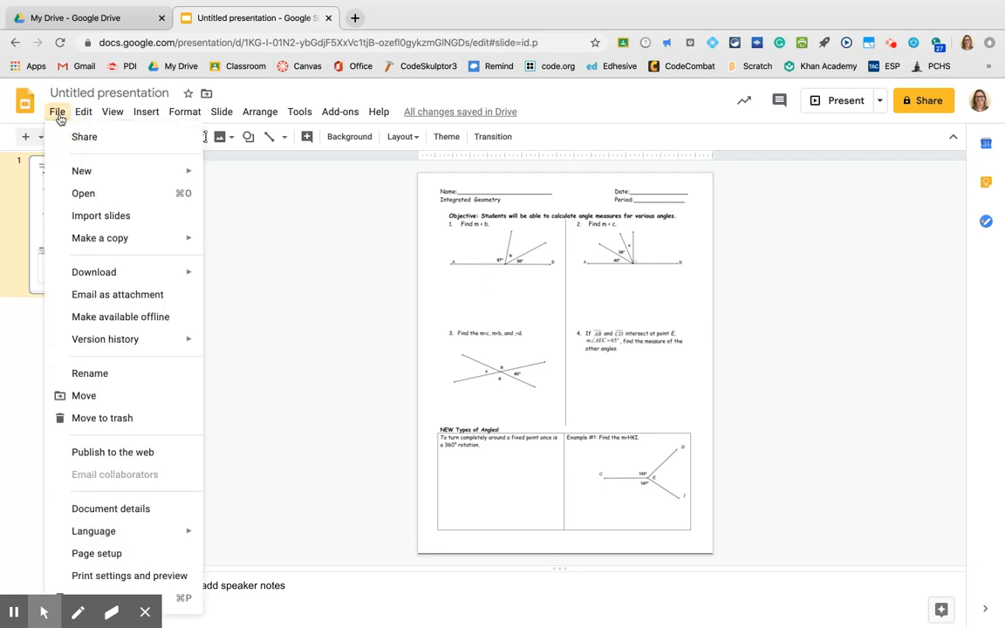
left_click(112, 112)
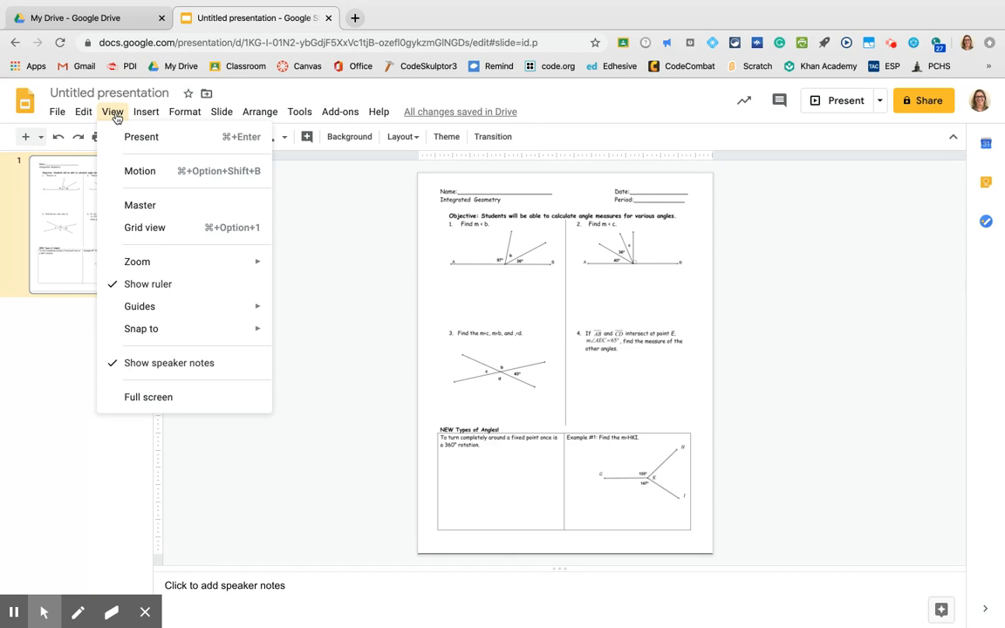
mouse_move(136, 261)
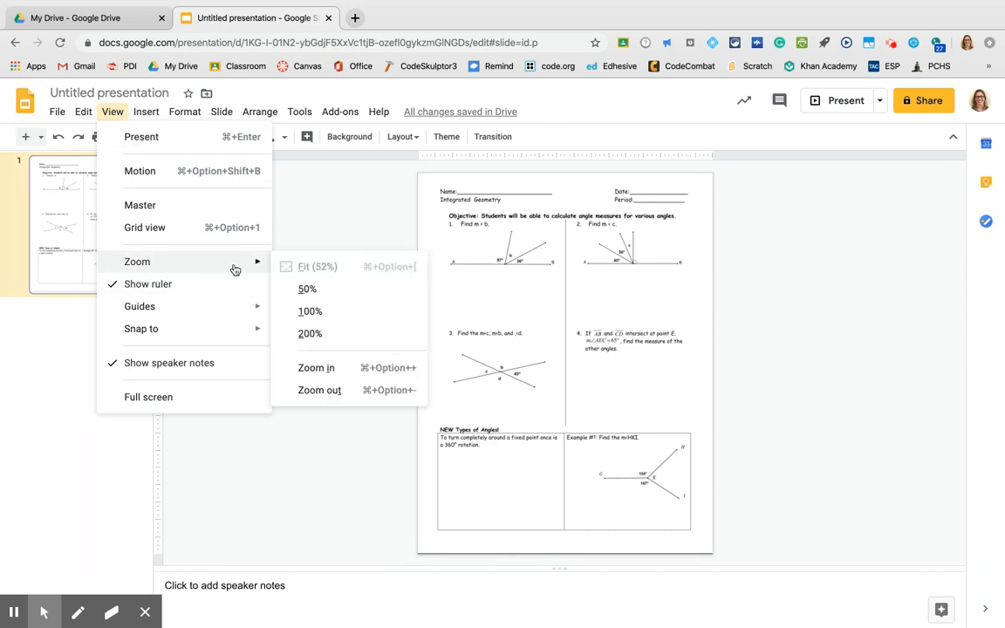
mouse_move(311, 310)
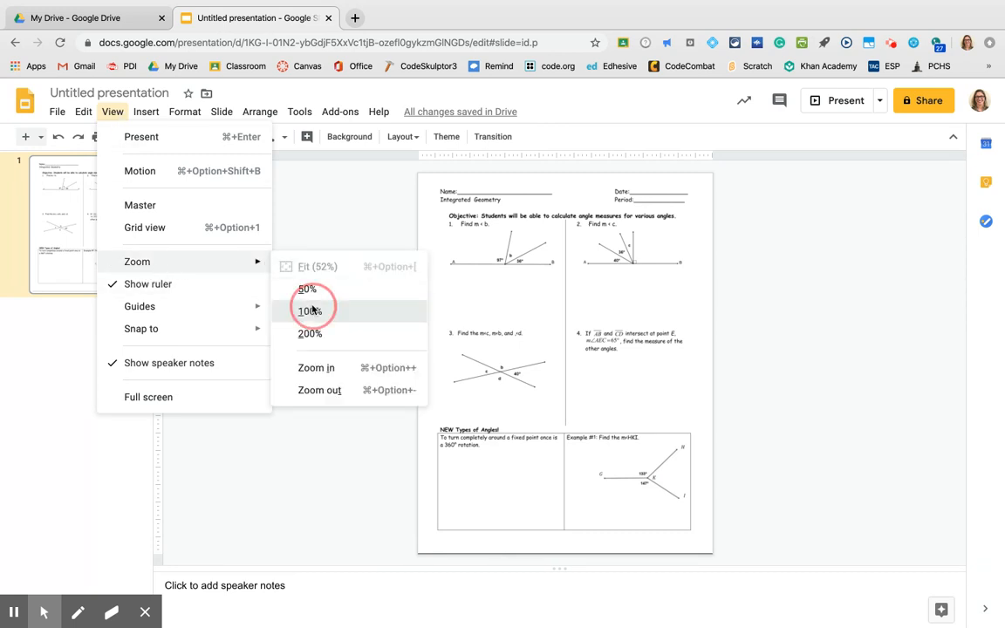
left_click(309, 310)
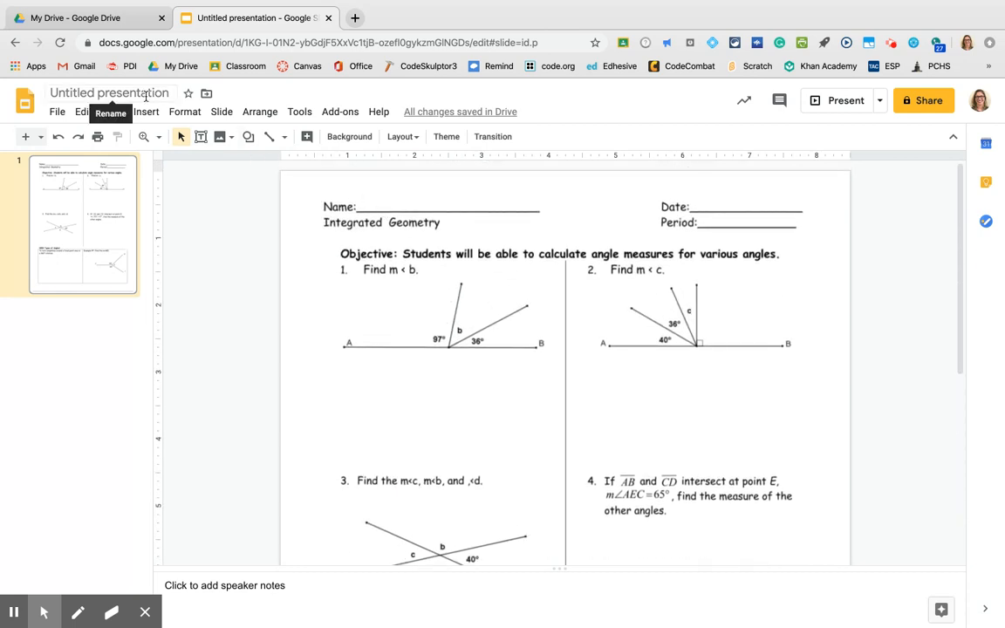
- Title the presentation 'Find the missing angles'
type("Find the missing")
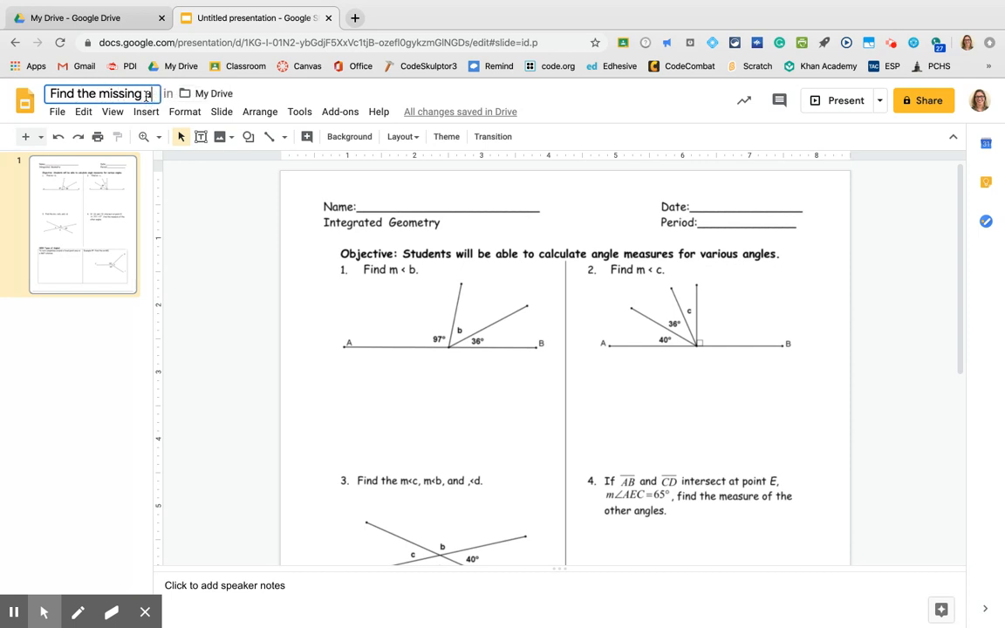
type("angles")
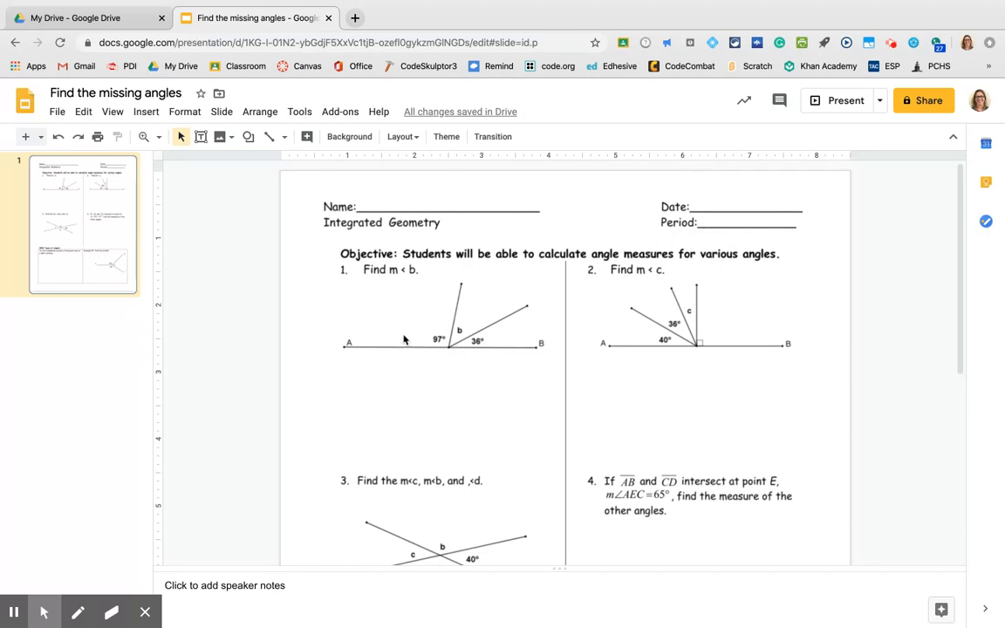
mouse_move(375, 289)
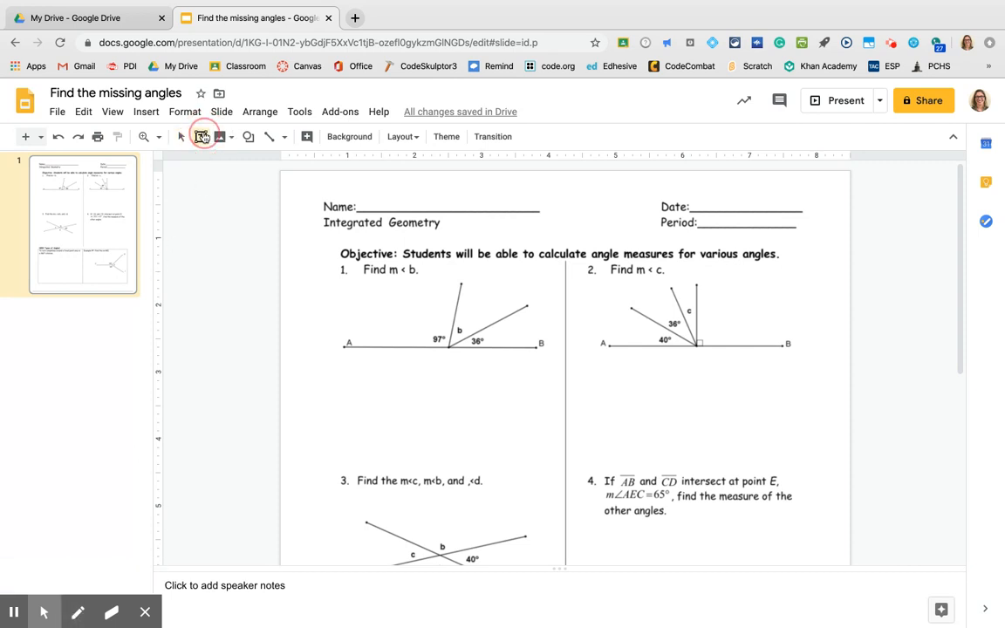
- Draw a text box under problem 1's diagram reading 'Type here' in blue
left_click(200, 136)
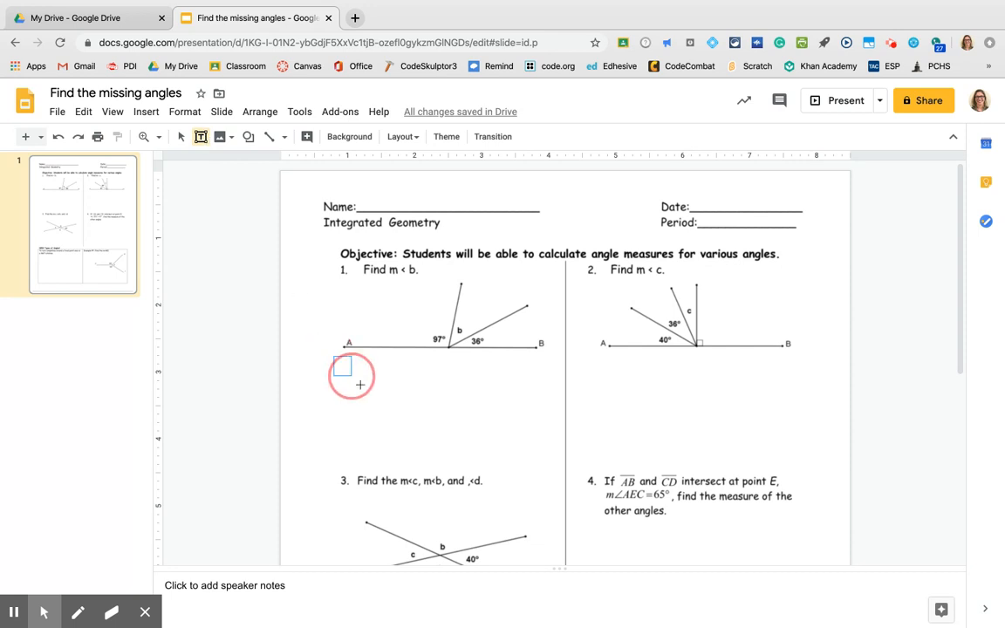
left_click_drag(349, 366, 537, 454)
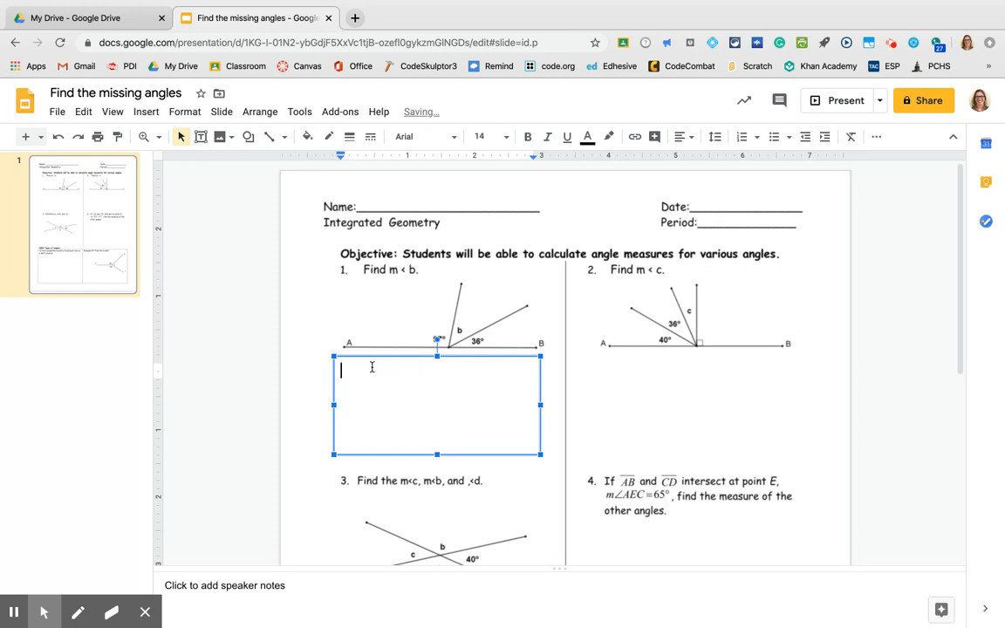
type("lldslkeffkl")
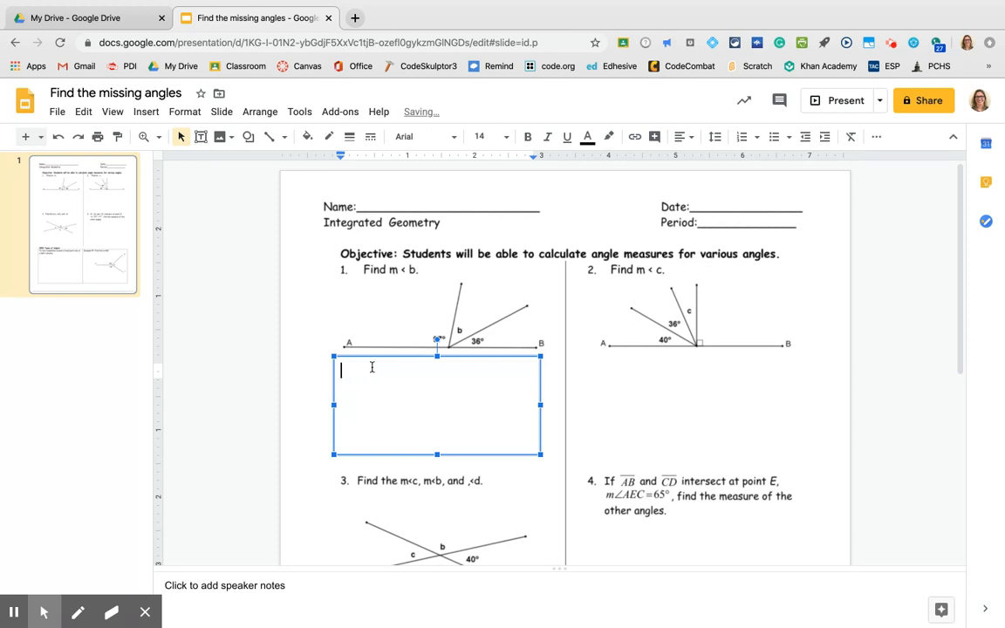
mouse_move(586, 136)
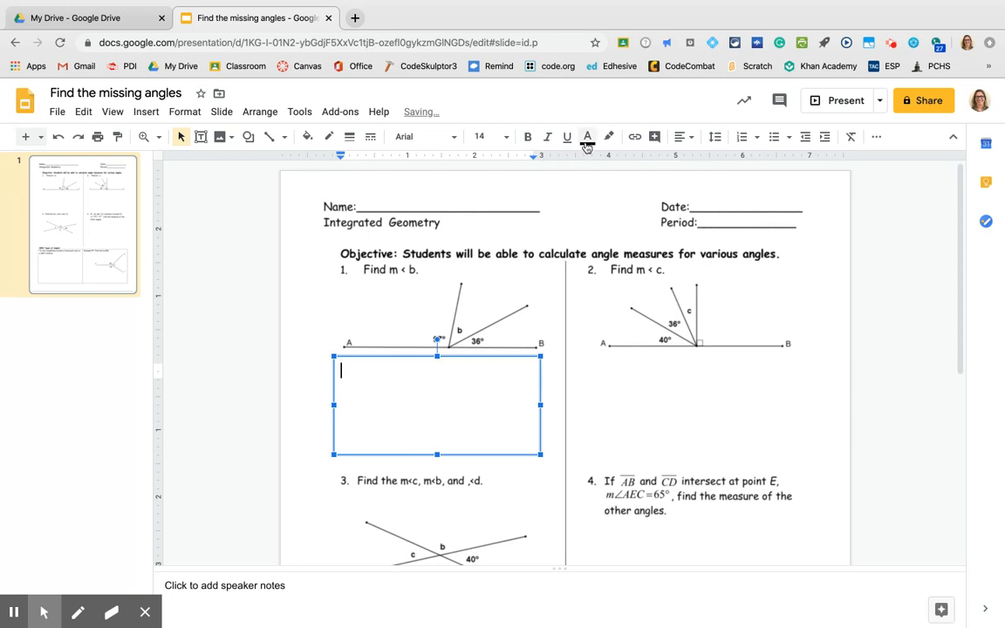
left_click(586, 136)
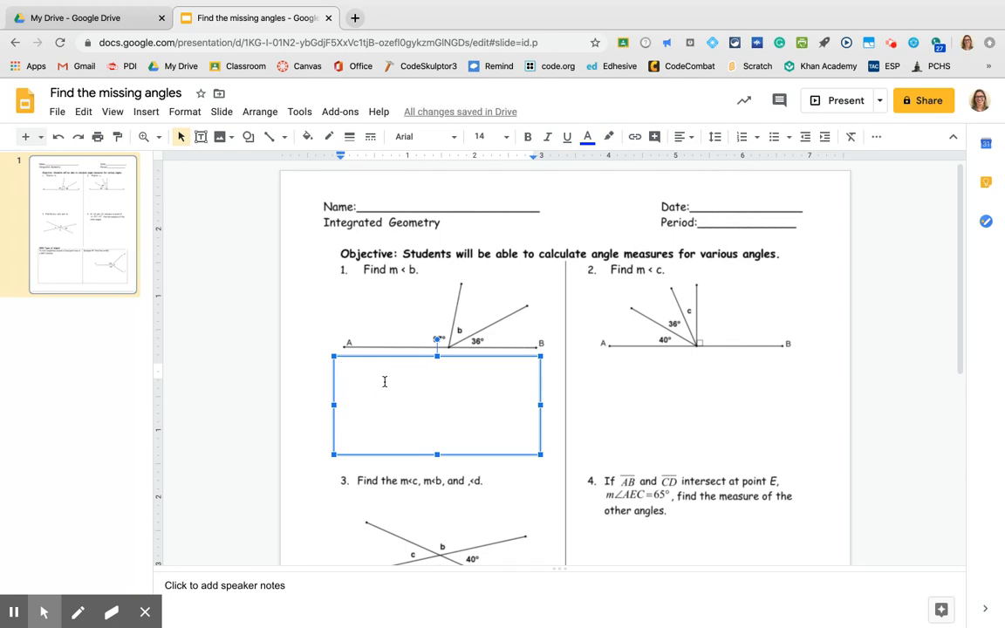
type("180 -")
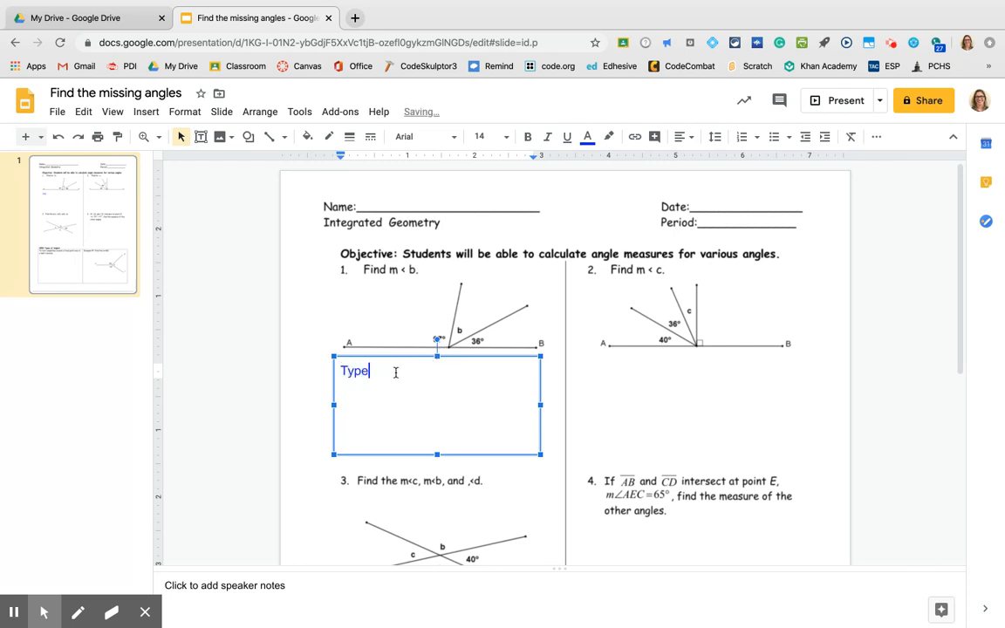
type("here")
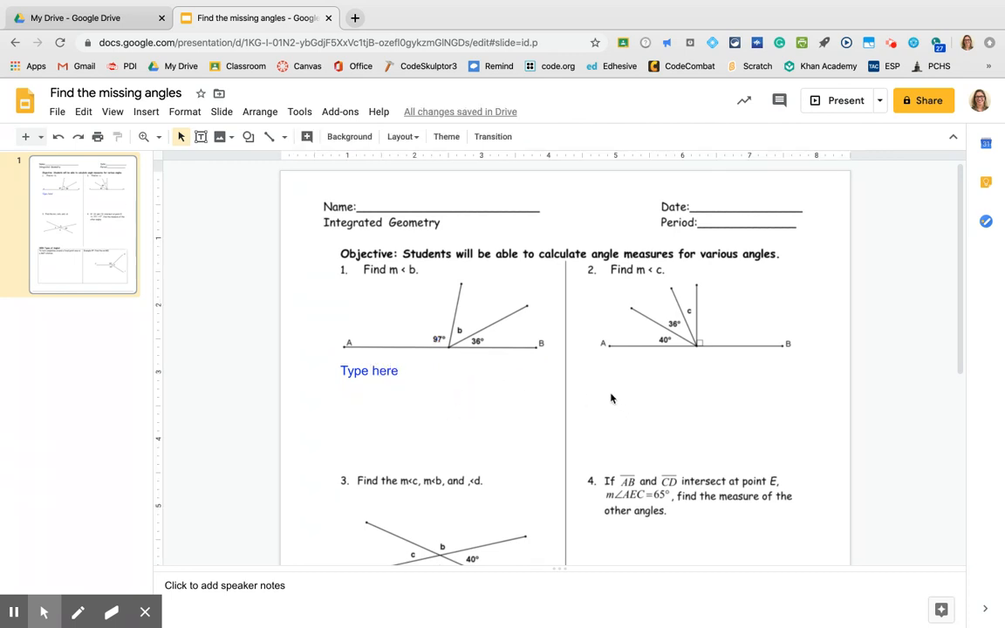
mouse_move(608, 401)
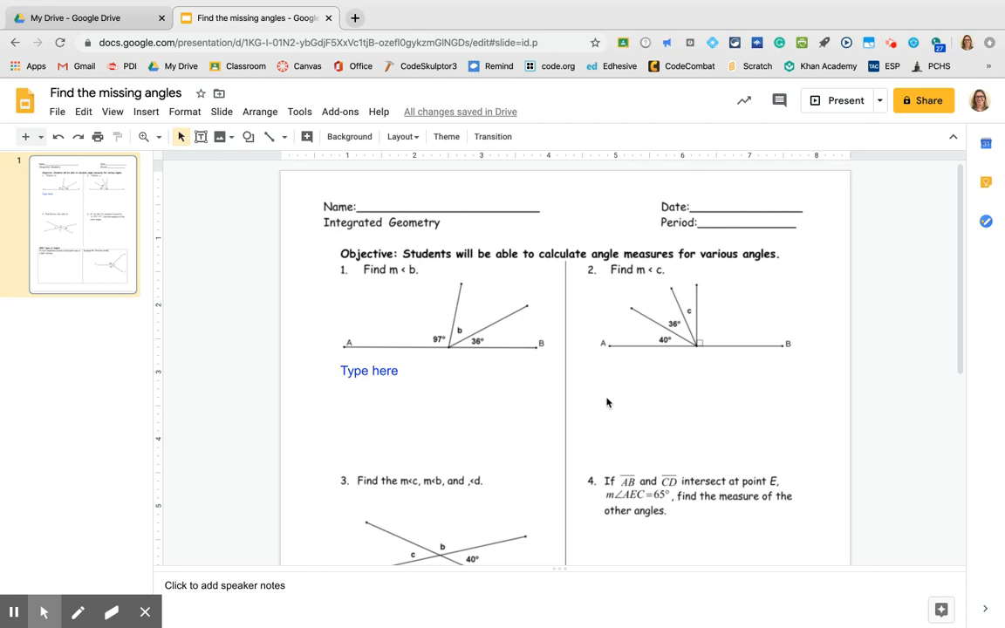
mouse_move(622, 407)
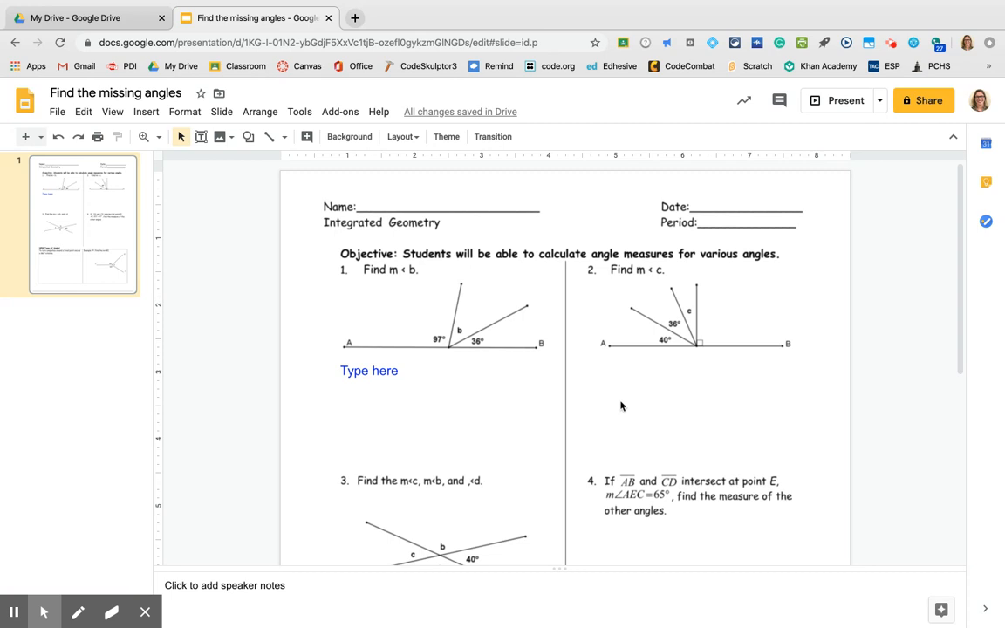
mouse_move(452, 387)
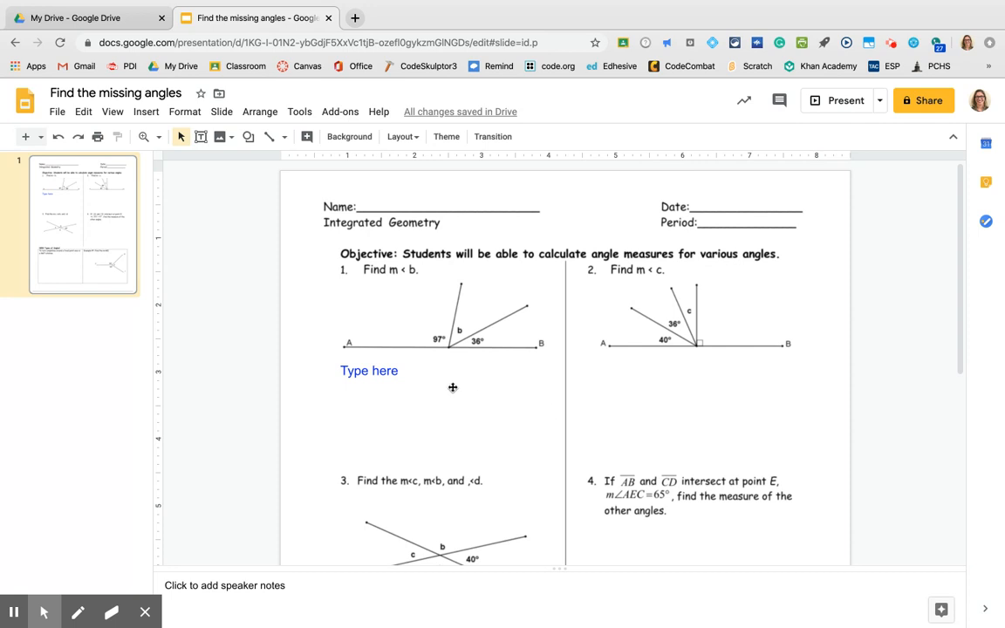
- Select the 'Type here' answer box and review the lower part of the slide
left_click(368, 370)
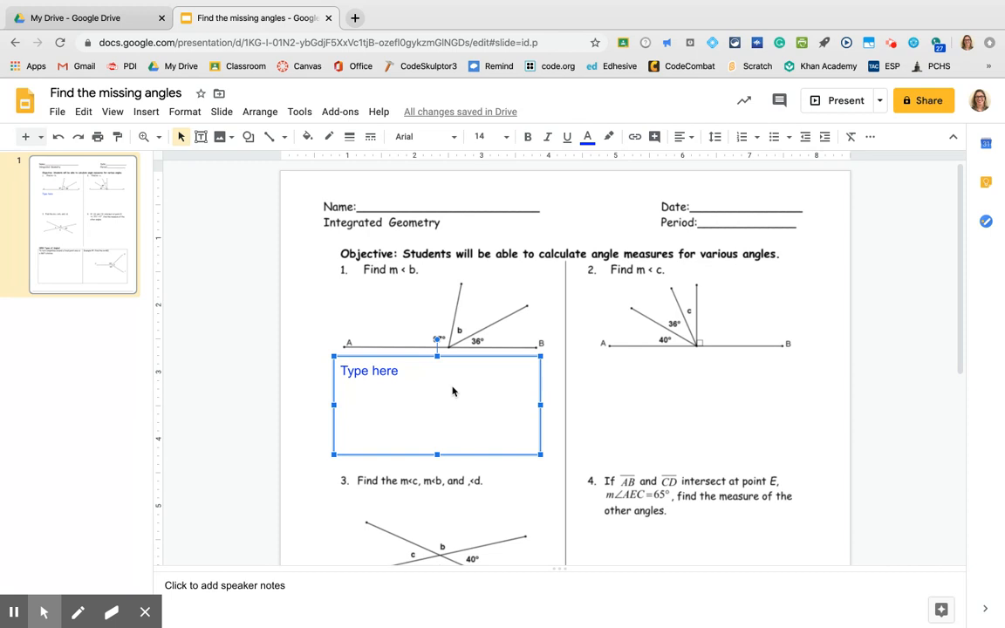
mouse_move(487, 401)
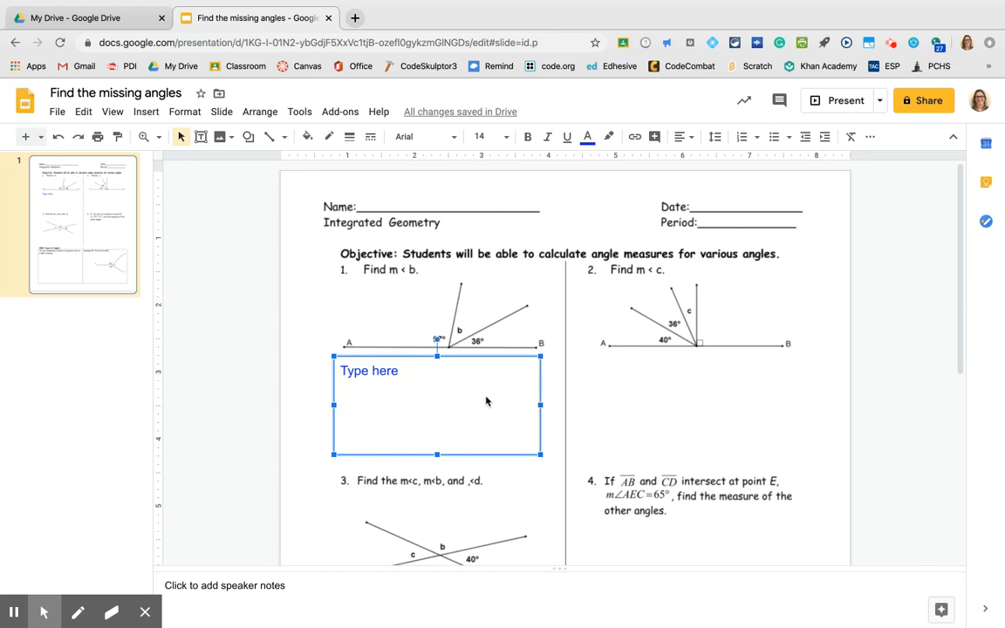
mouse_move(471, 398)
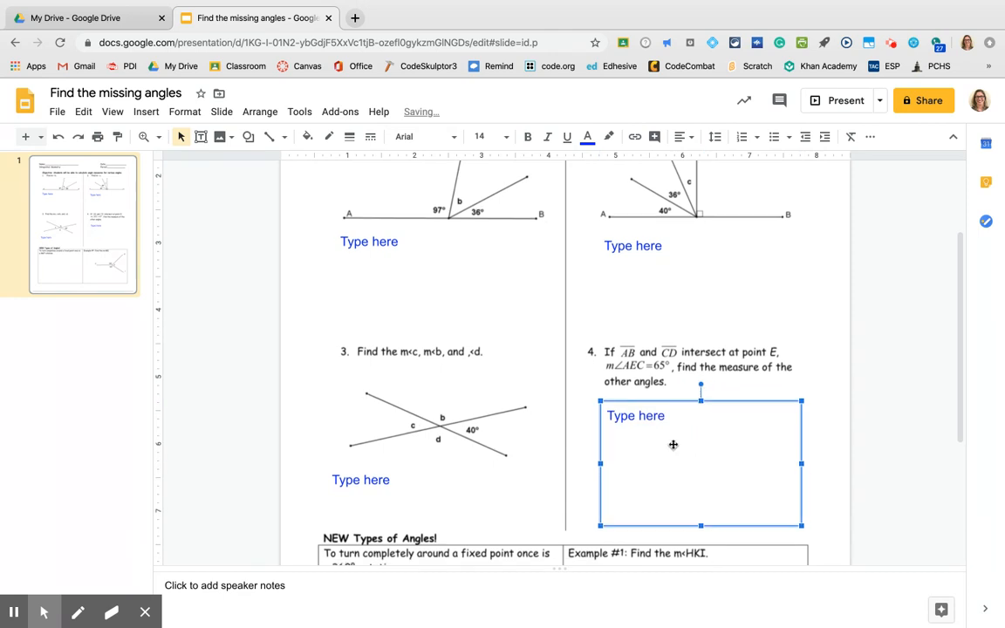
scroll("down", 3)
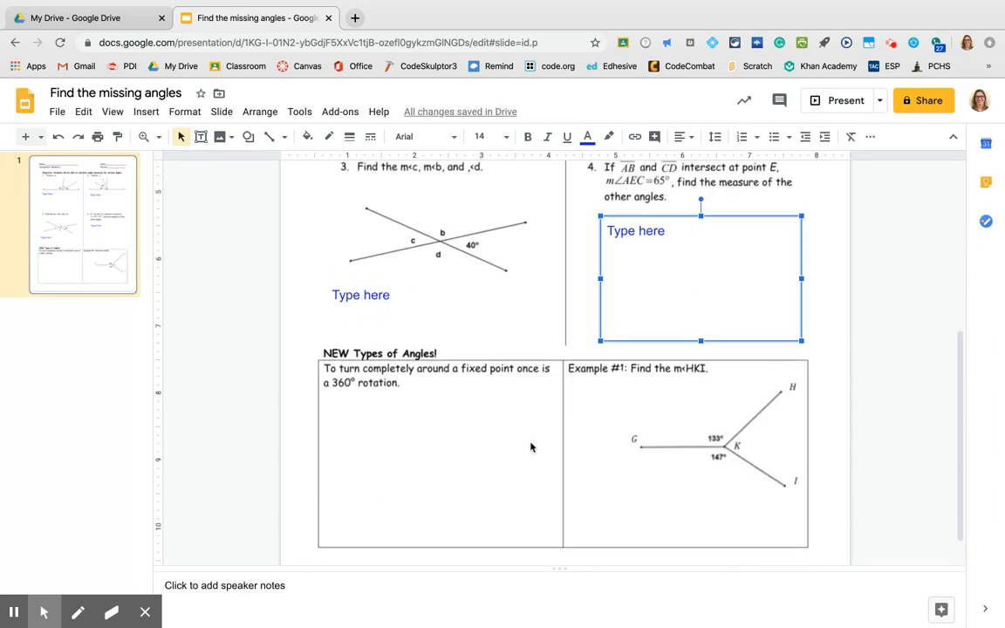
scroll("down", 3)
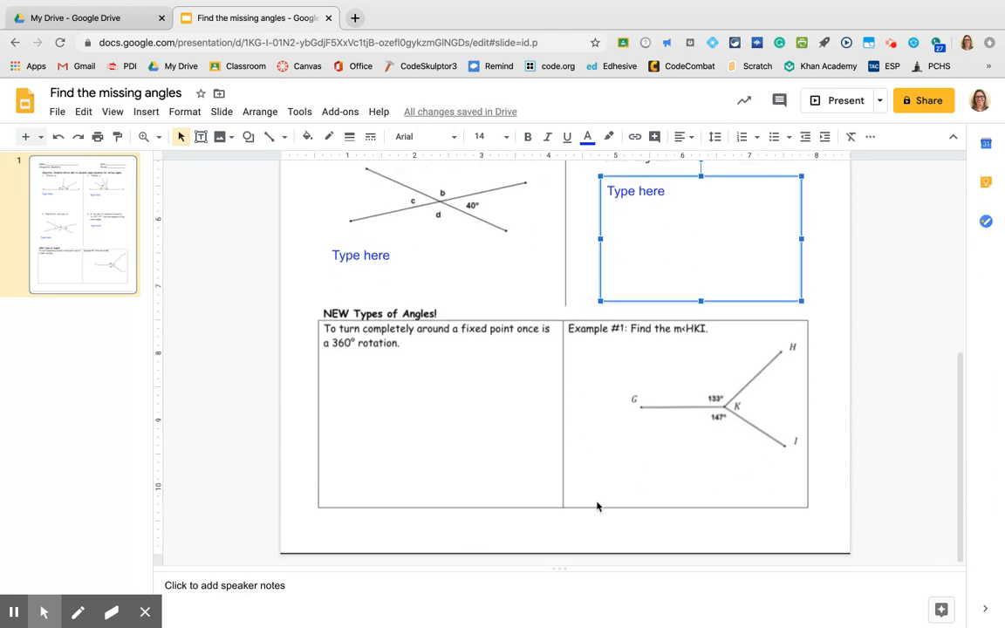
mouse_move(323, 284)
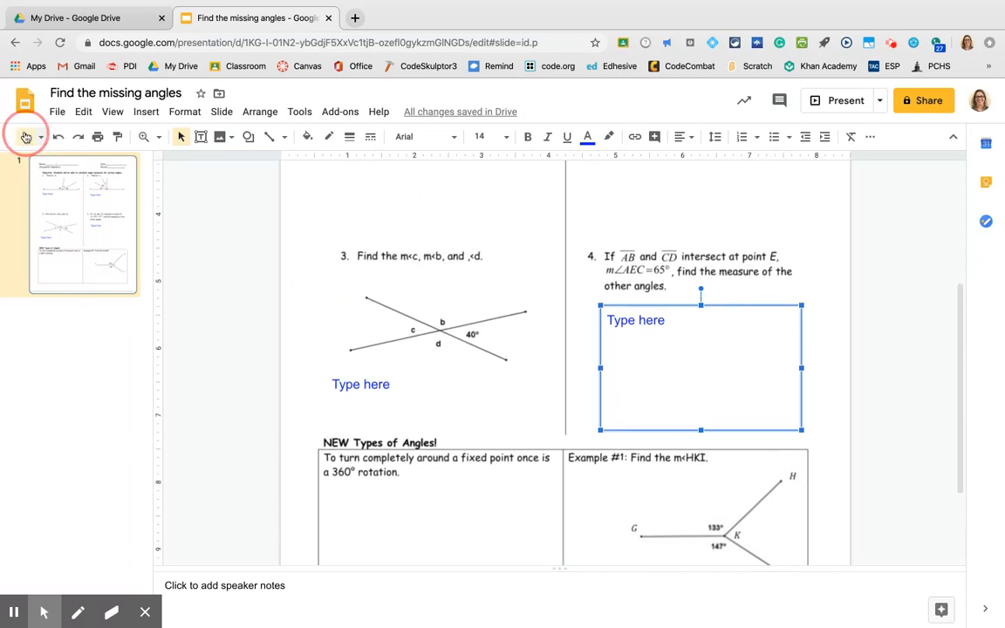
- Add a second blank slide and start a new browser tab
left_click(25, 136)
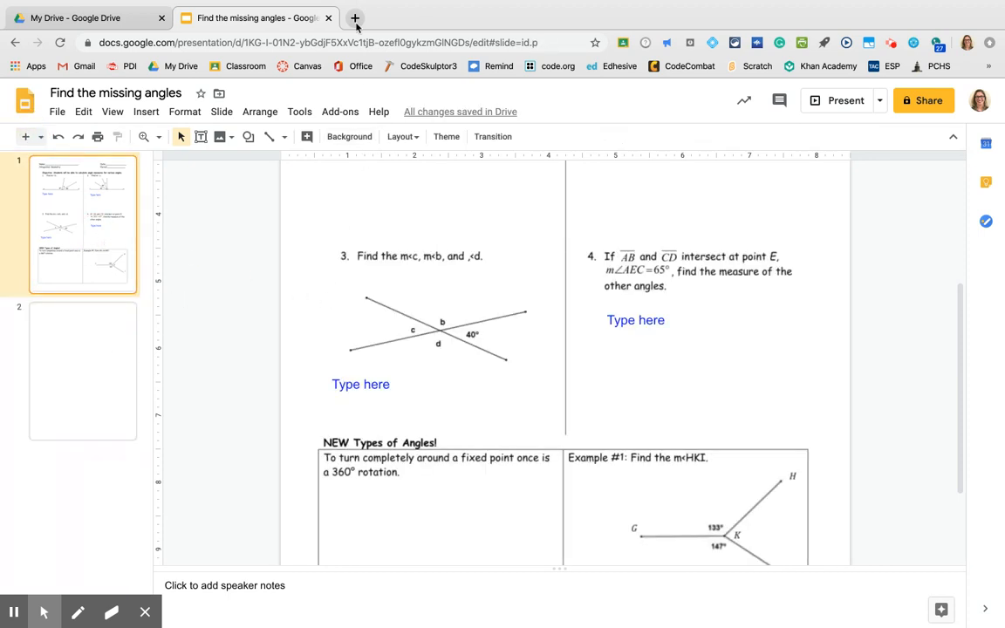
left_click(356, 17)
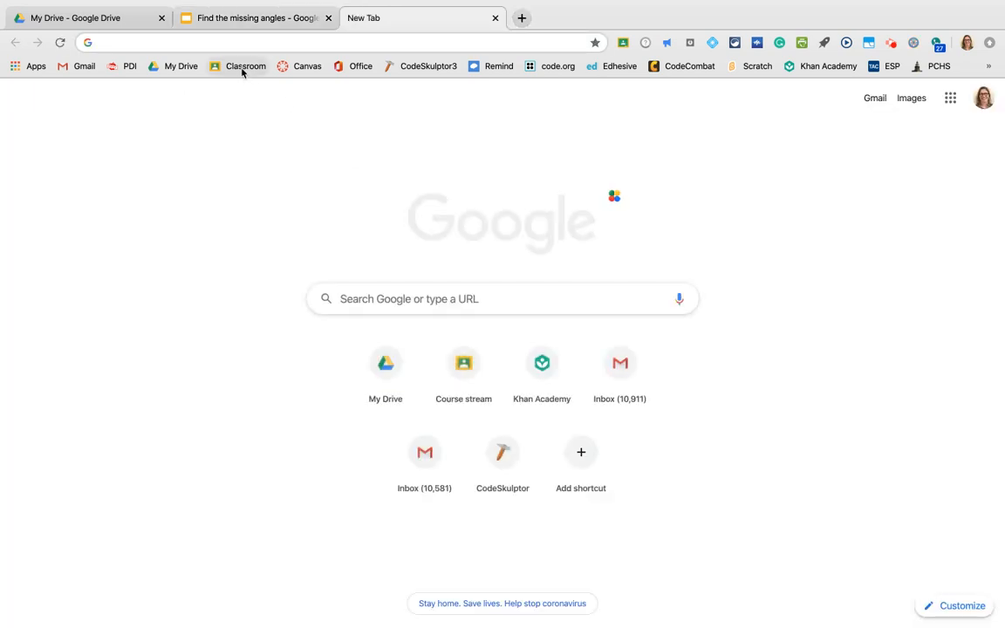
- Go to the Python P4 class's Classwork page in Google Classroom and bring up the Create menu
left_click(244, 66)
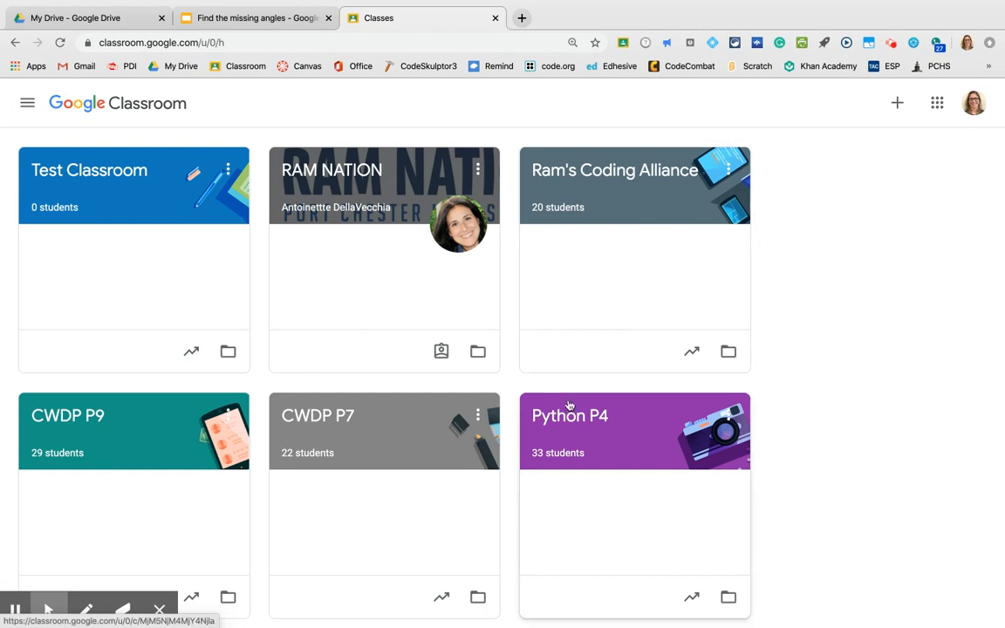
left_click(569, 415)
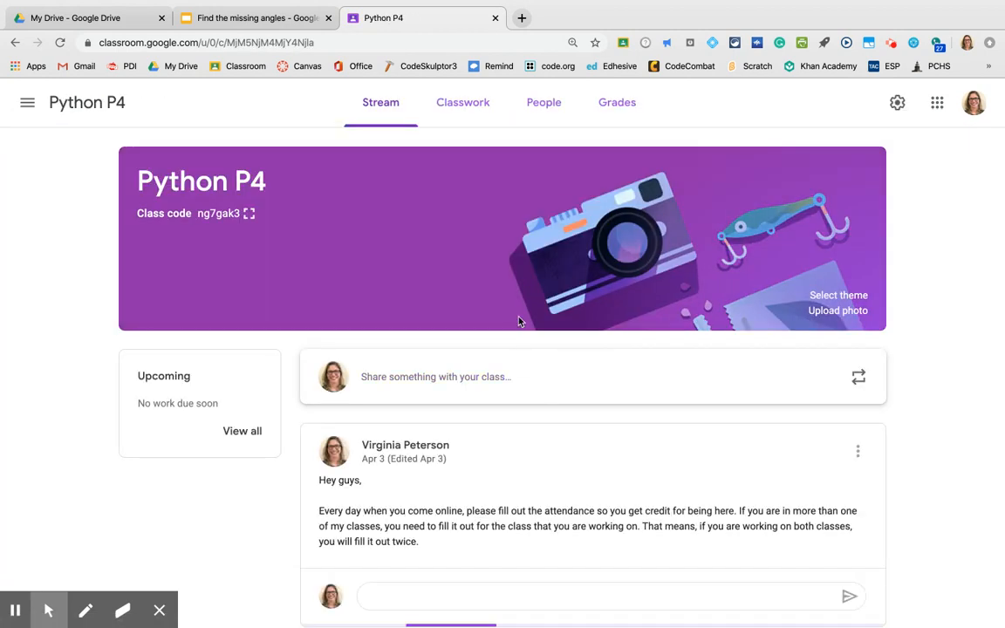
left_click(462, 102)
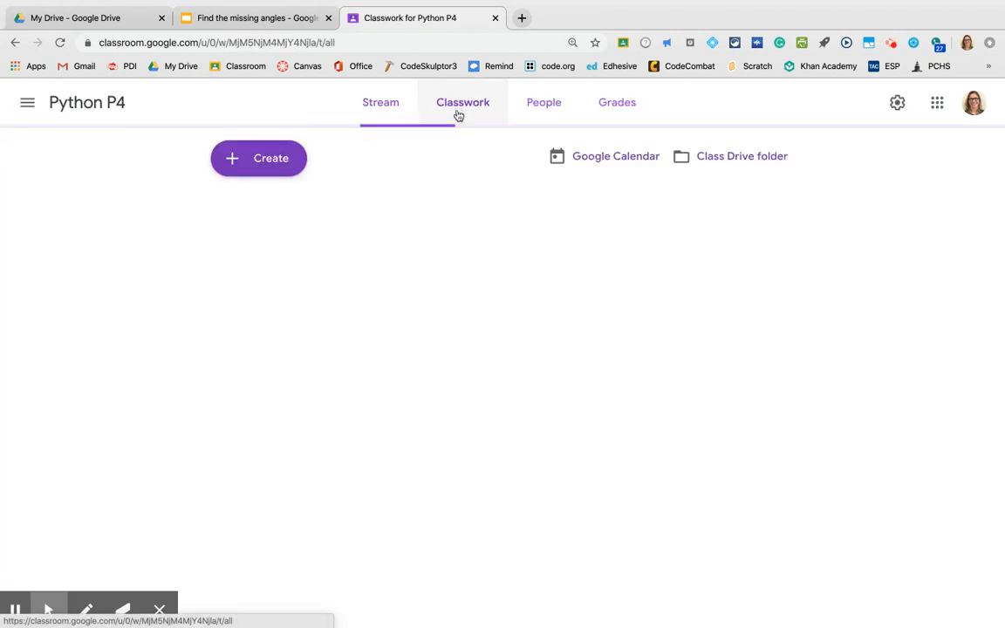
left_click(462, 101)
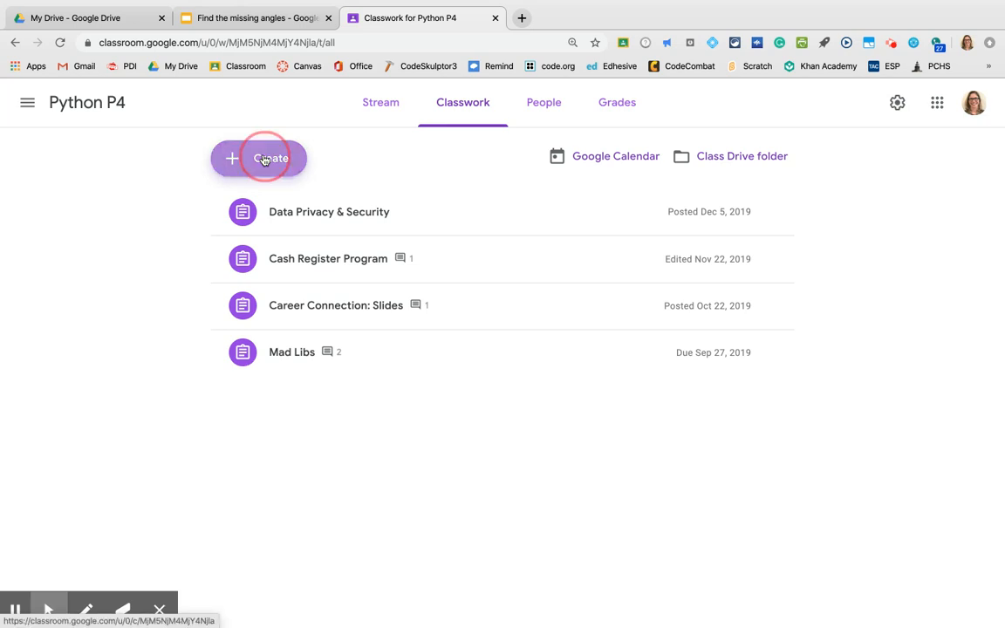
left_click(258, 157)
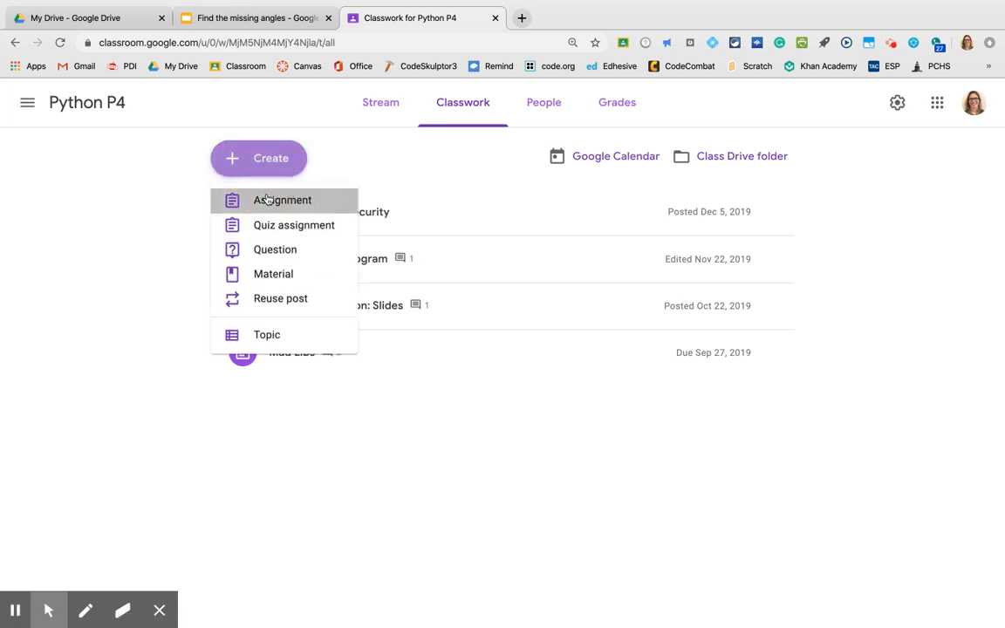
- Draft a new assignment titled 'Find the missing angle worksheet' and start adding an attachment
left_click(282, 199)
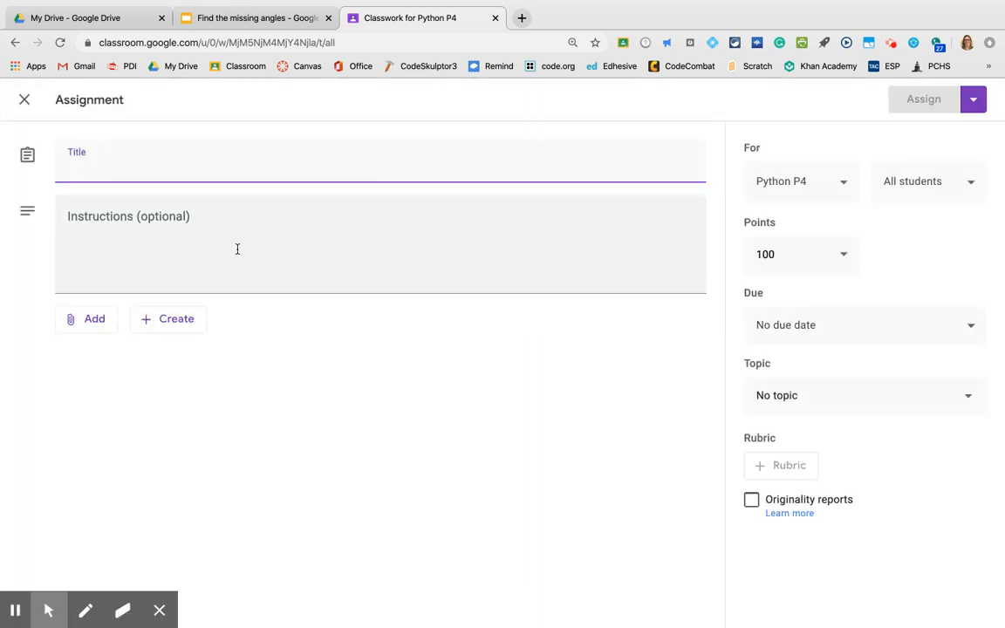
type("FInd")
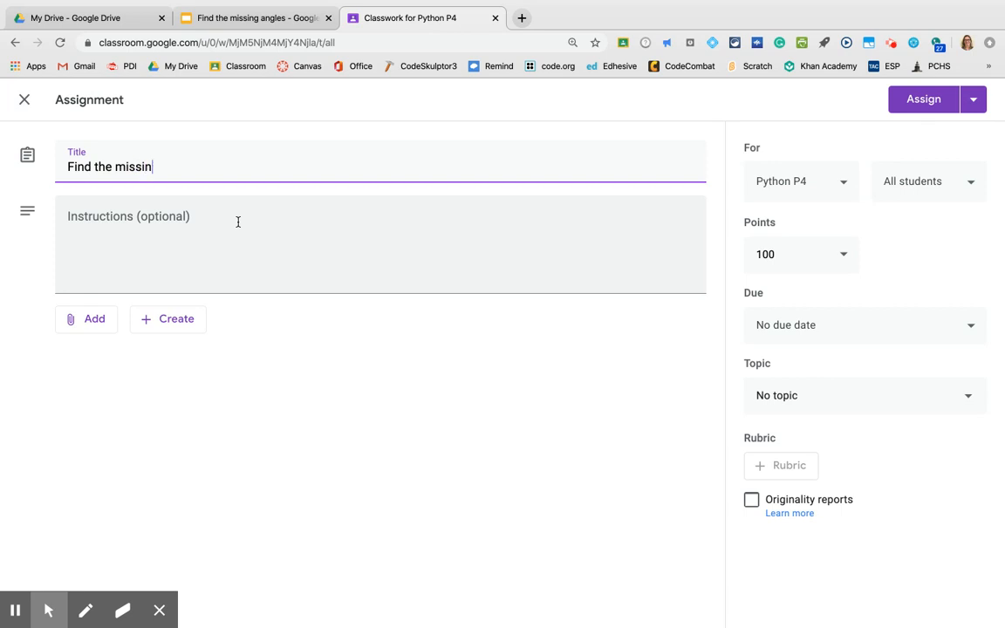
type("g angle worksheet")
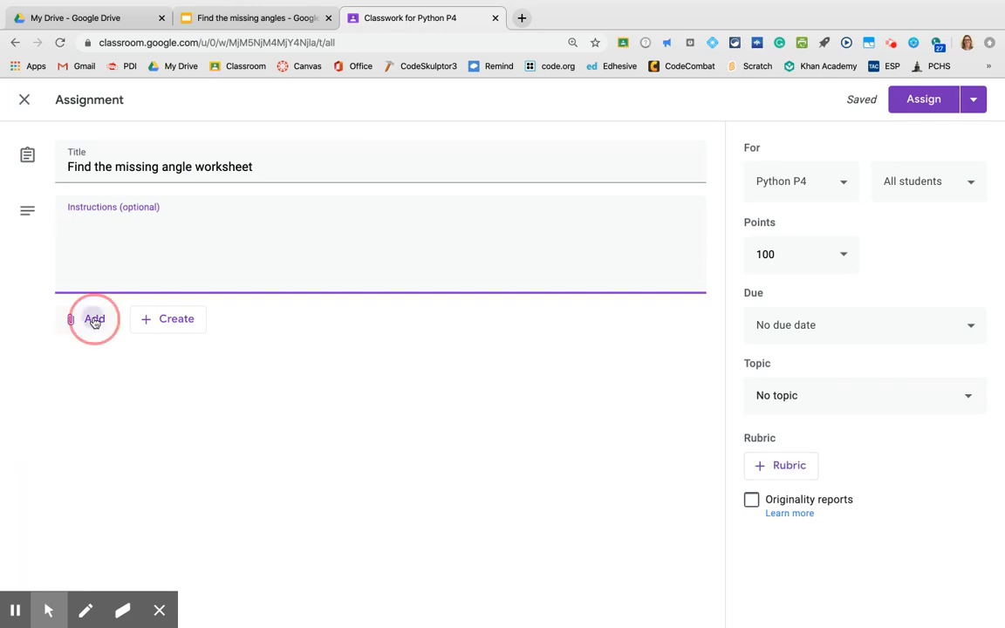
left_click(94, 317)
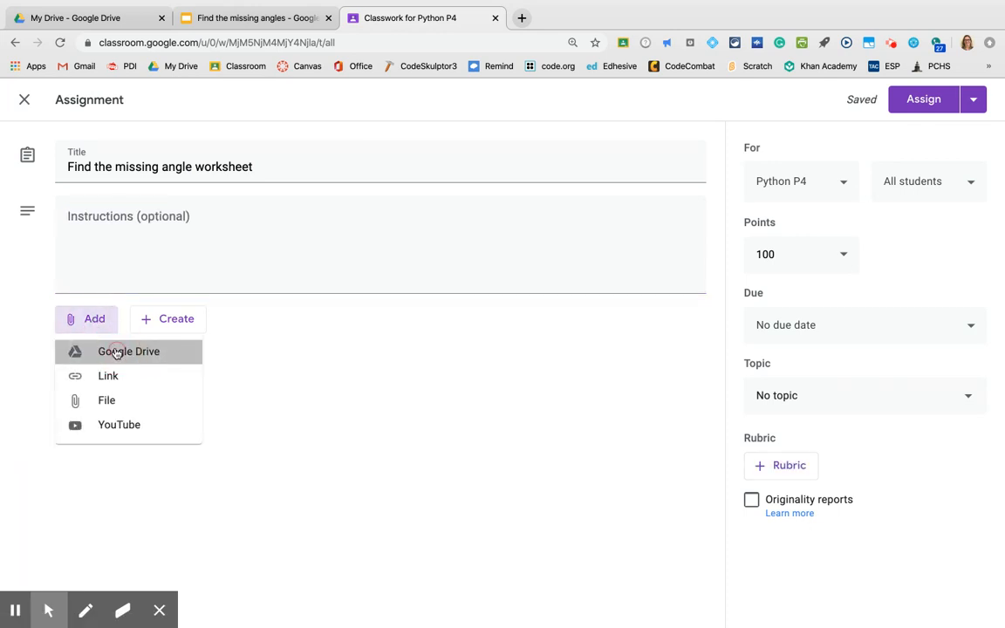
- Choose the 'Find the missing angles' slides from recent Google Drive files
left_click(129, 350)
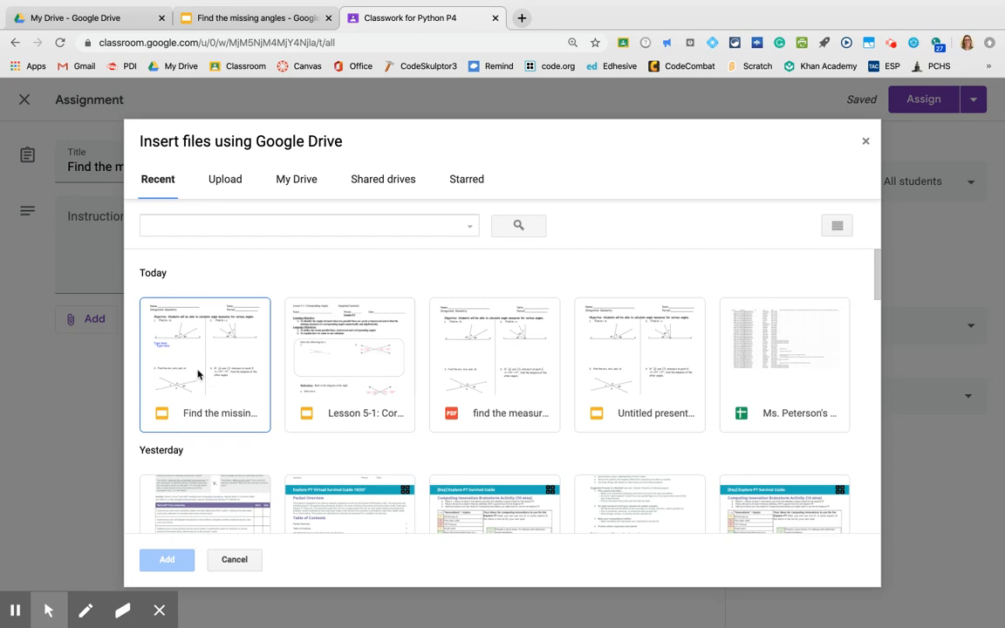
mouse_move(199, 377)
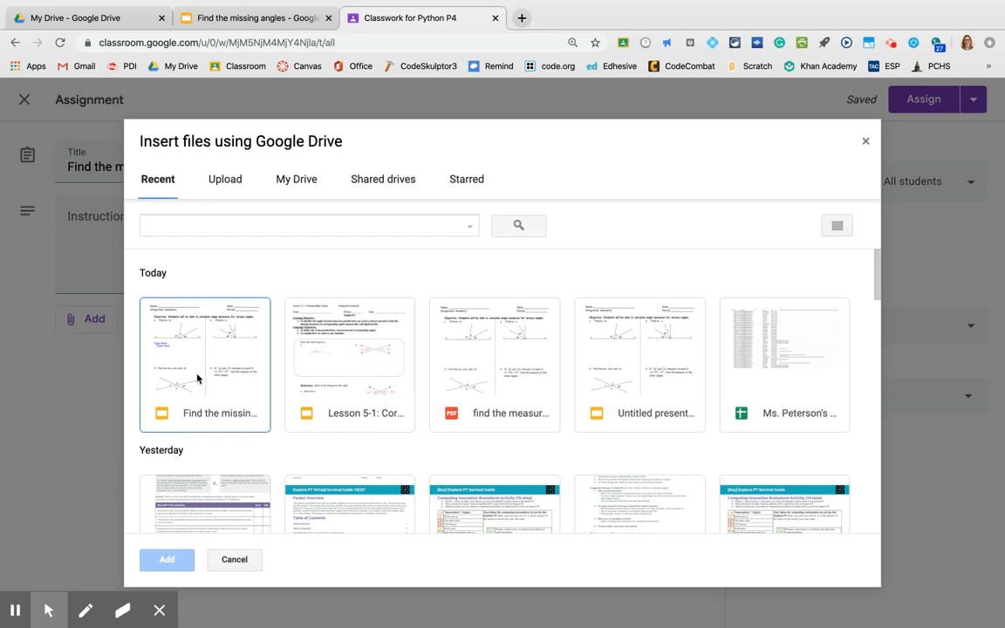
mouse_move(192, 388)
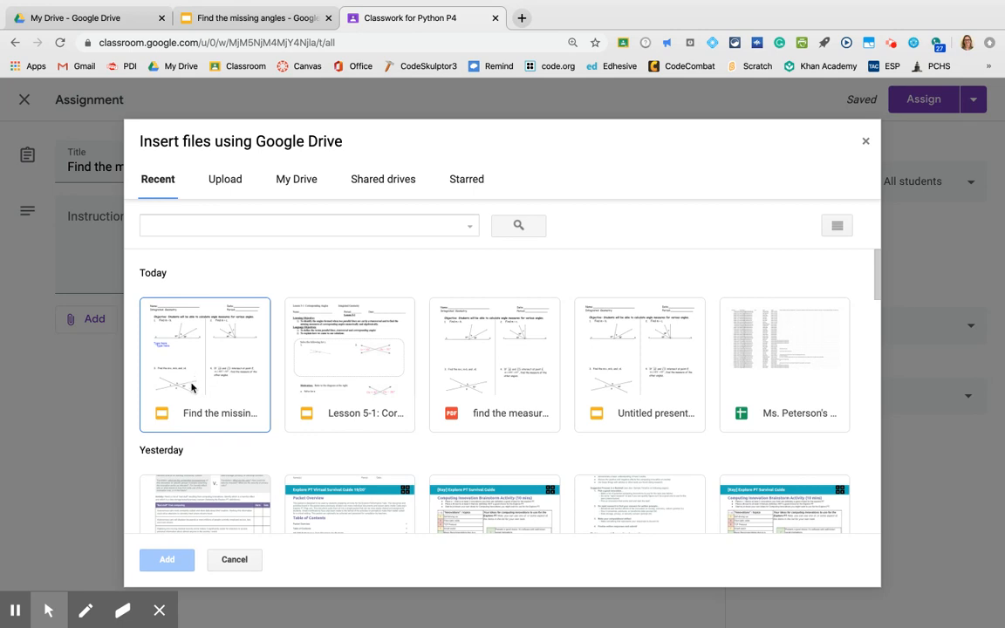
mouse_move(167, 431)
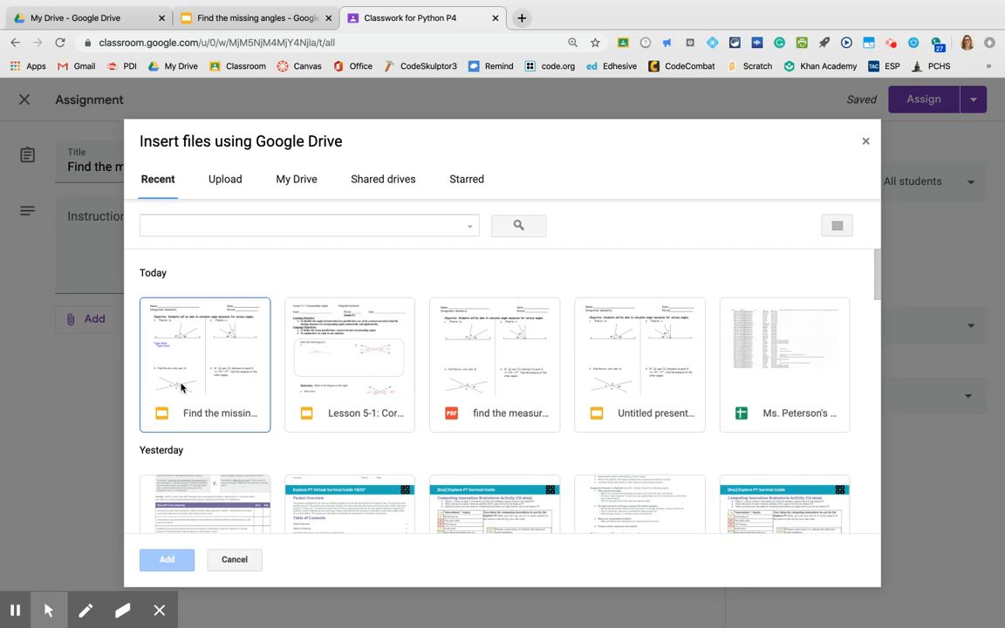
left_click(206, 357)
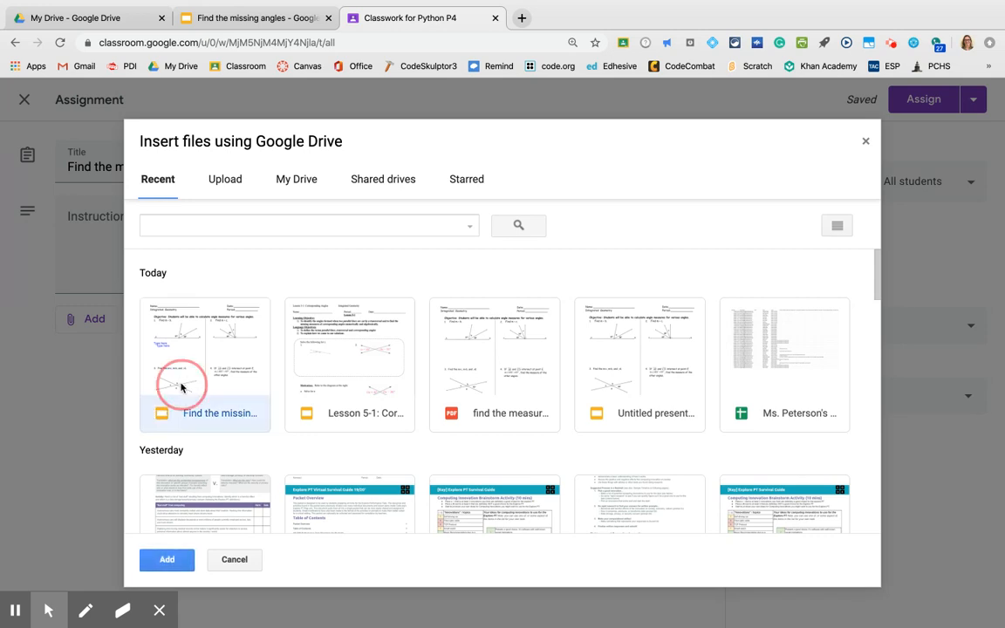
- Attach the slides and set them to 'Make a copy for each student'
left_click(167, 558)
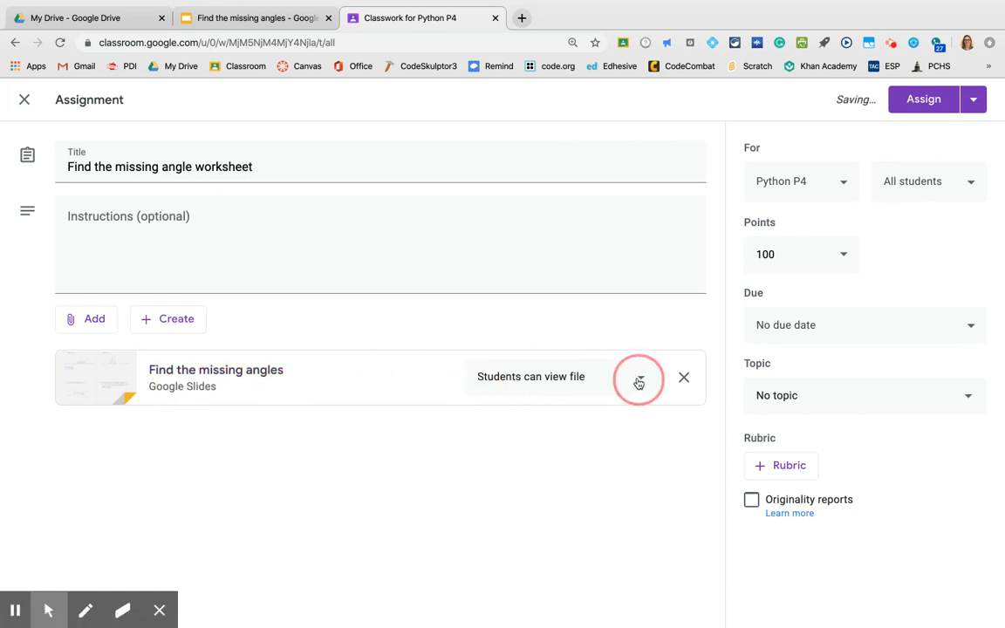
left_click(639, 382)
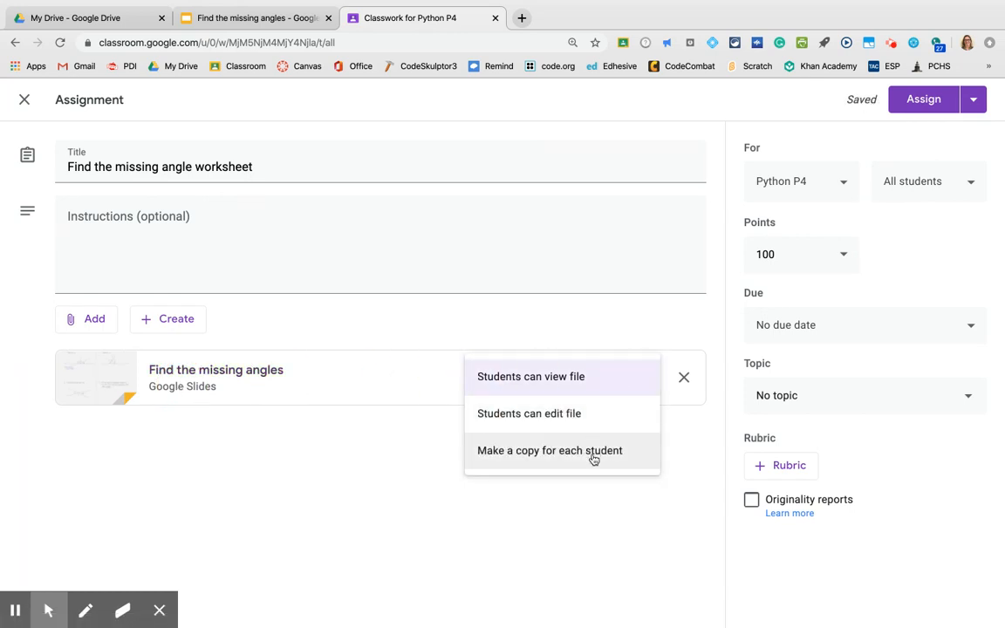
left_click(550, 450)
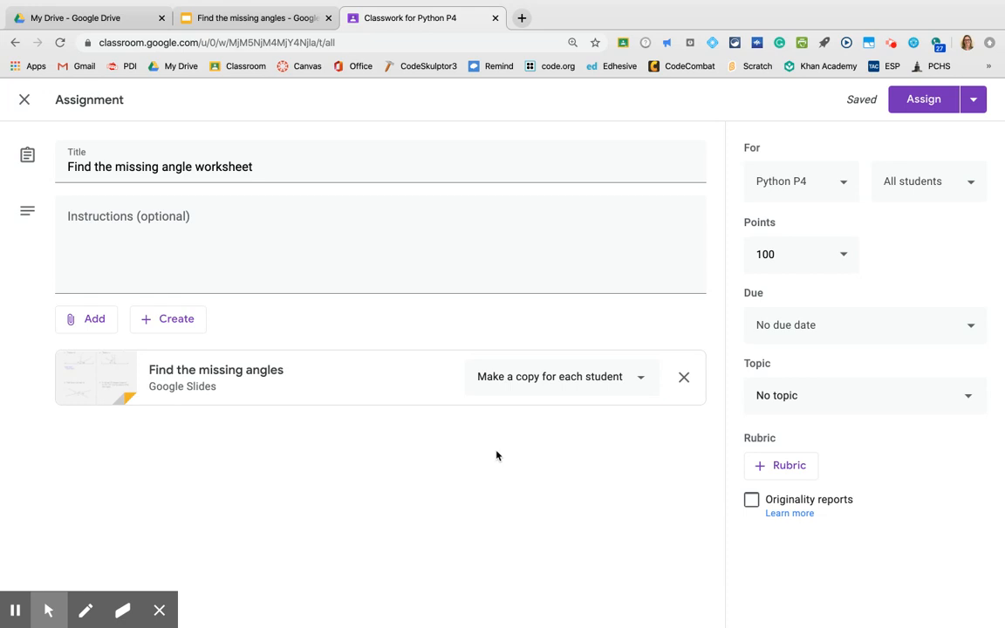
mouse_move(880, 70)
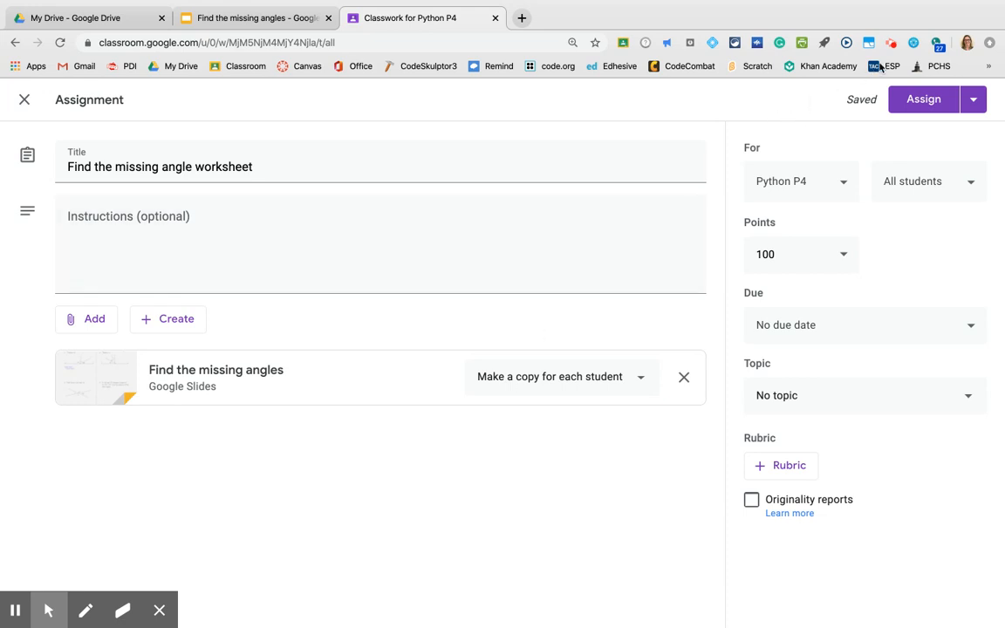